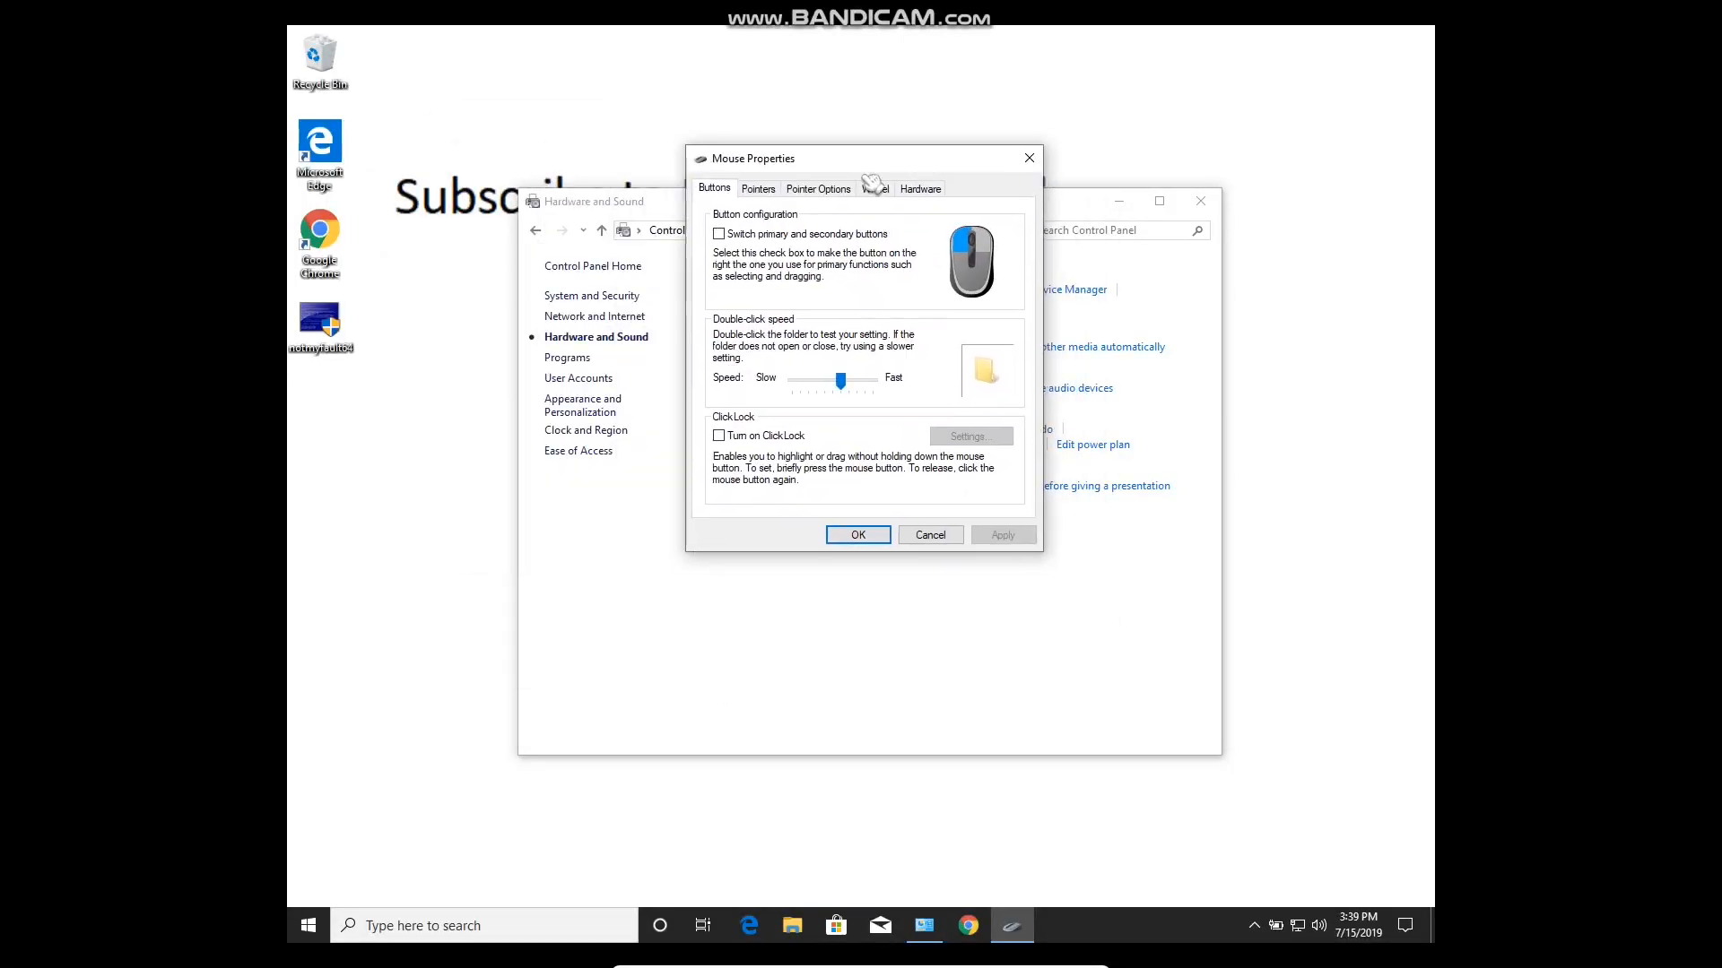
Review the Mario scheme's Pointers list, previewing Busy, then close the Control Panel windows.
click(756, 189)
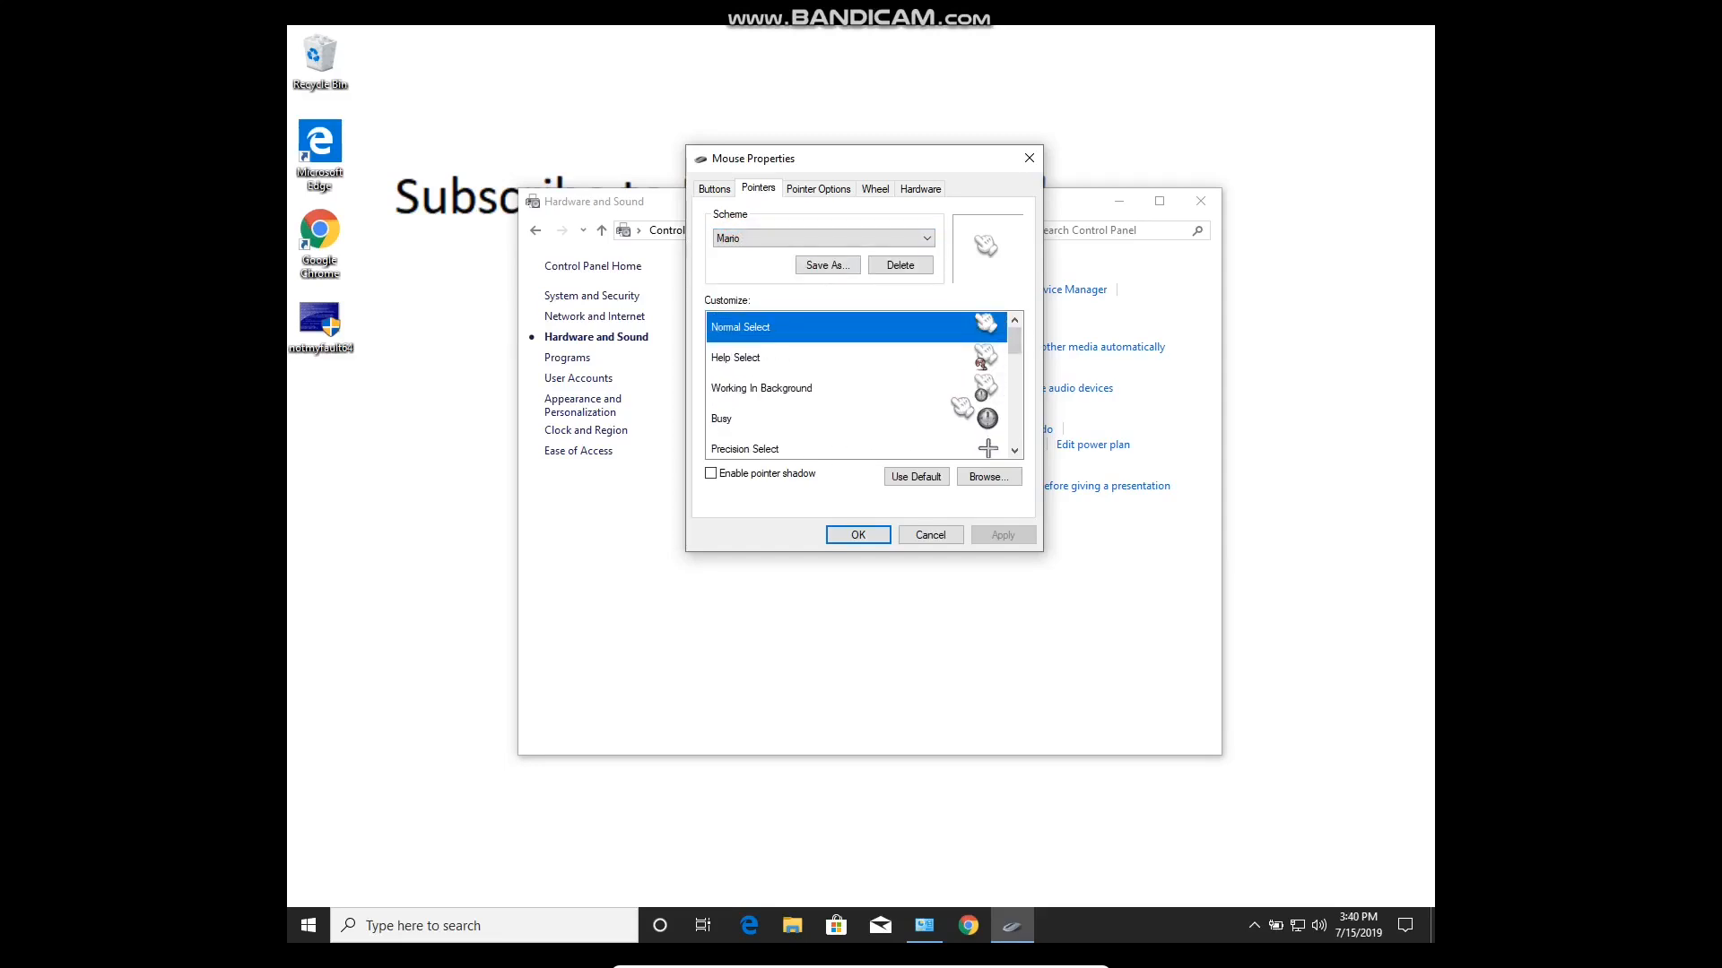
click(986, 477)
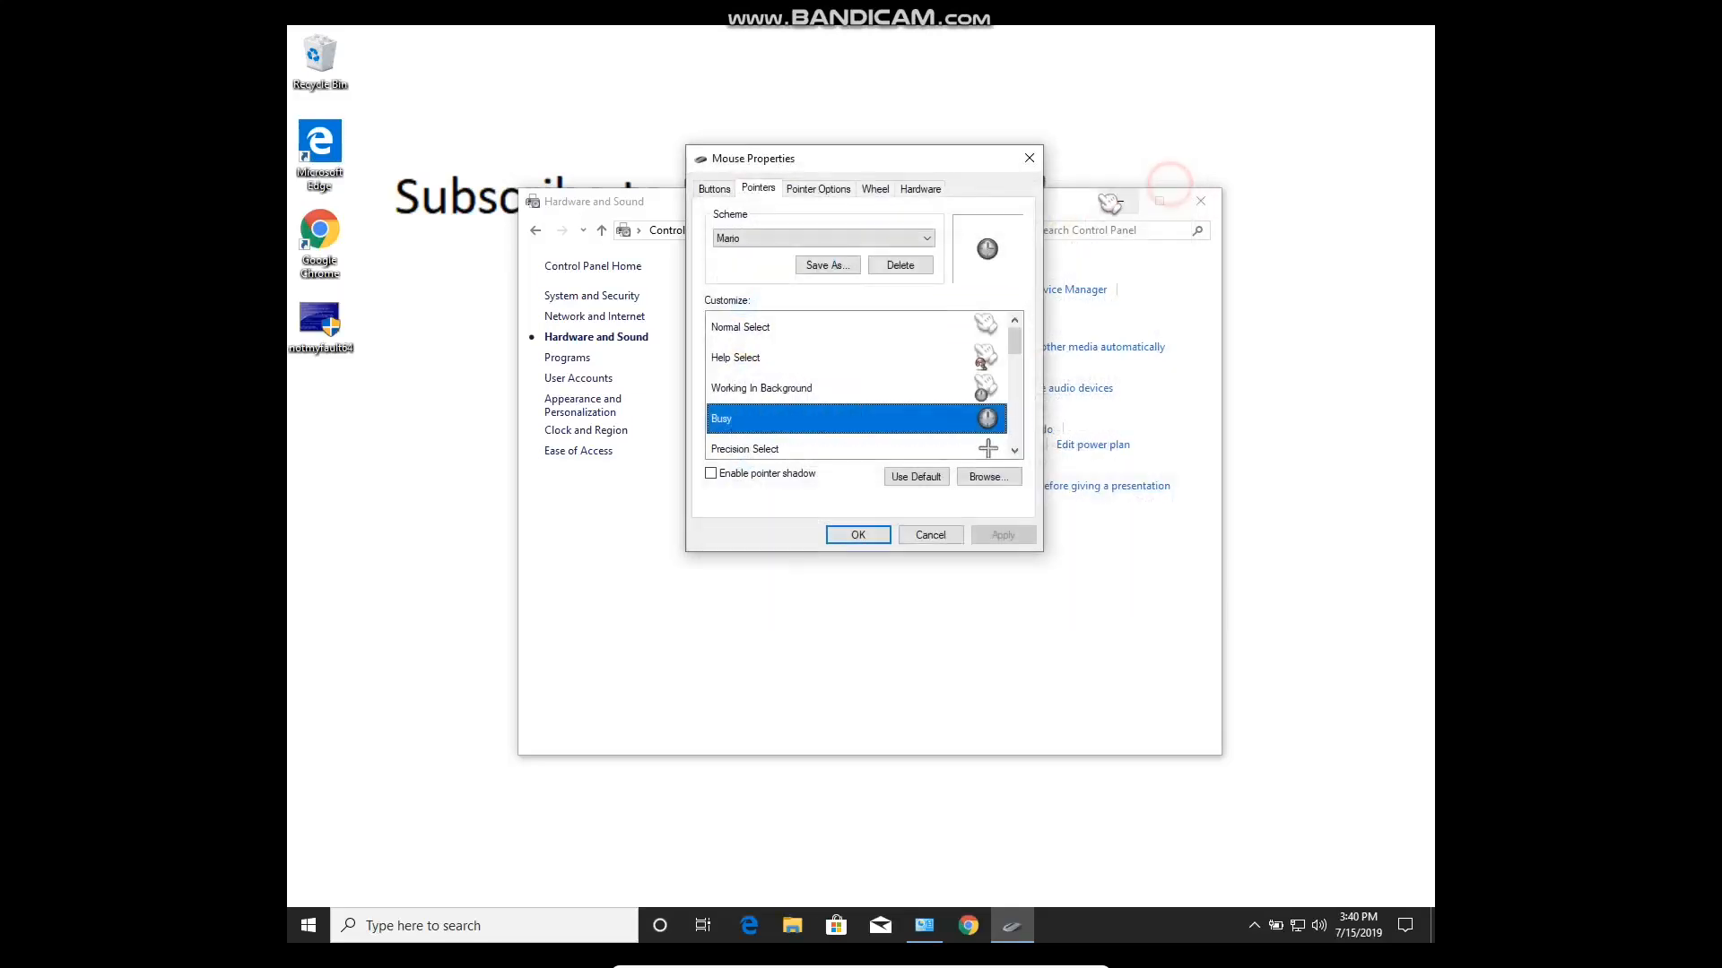
click(857, 535)
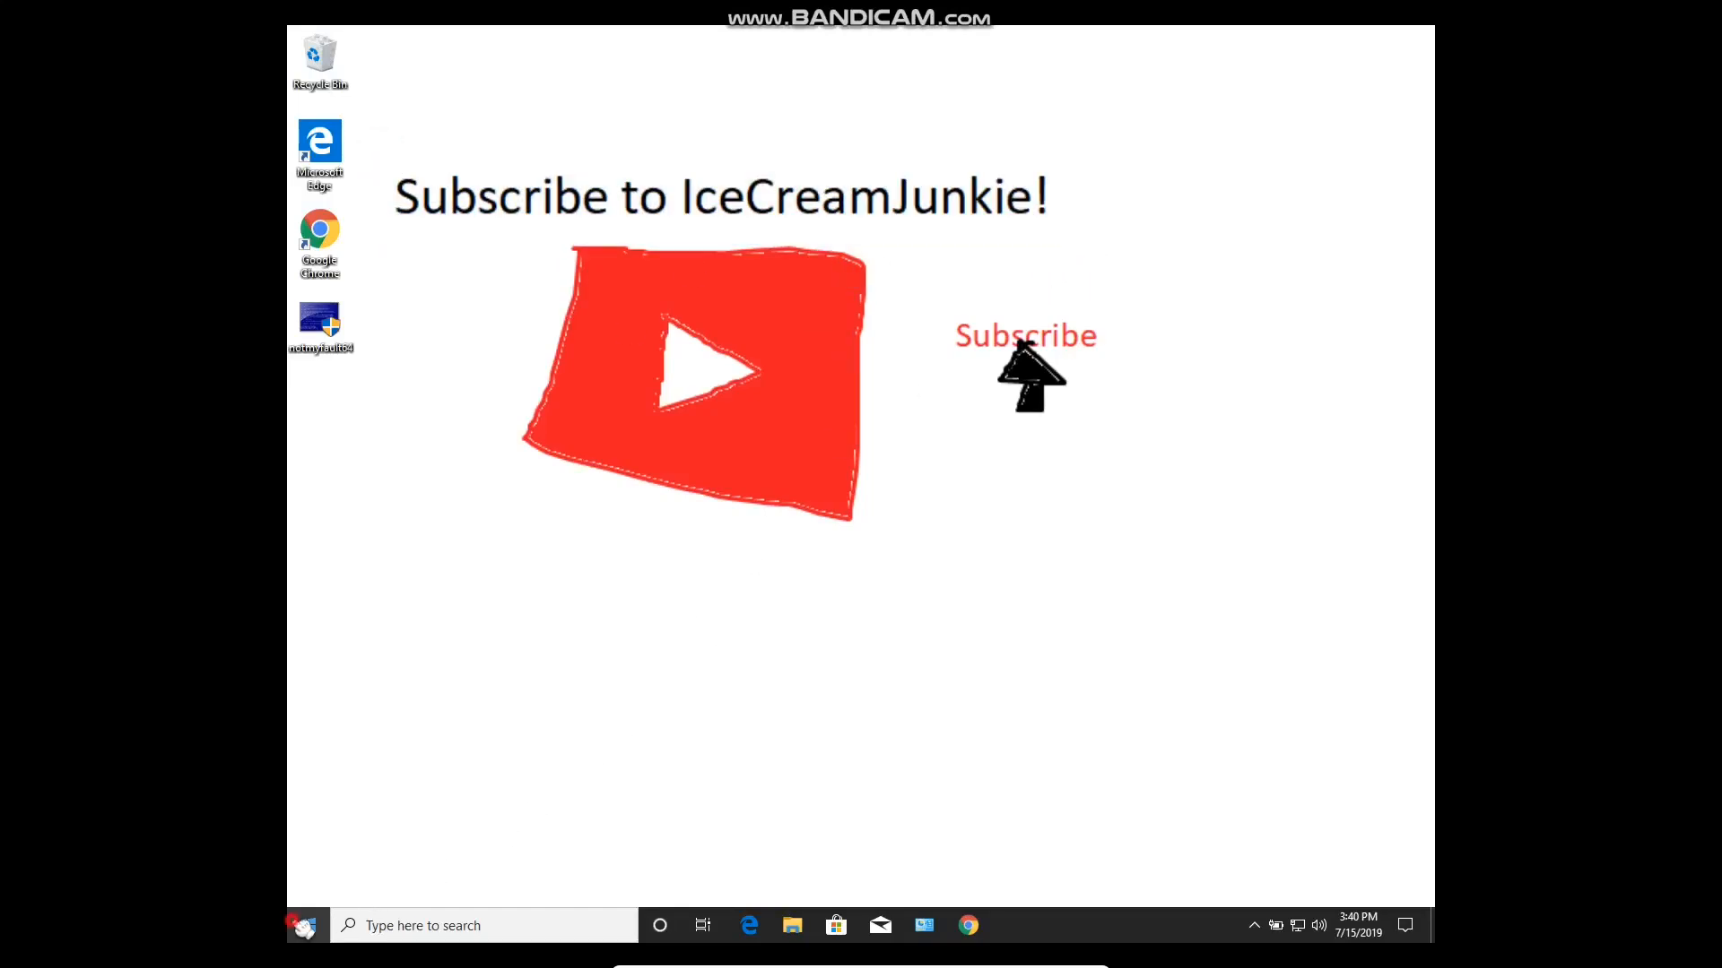
Restart the computer from the Start menu's power button.
click(305, 925)
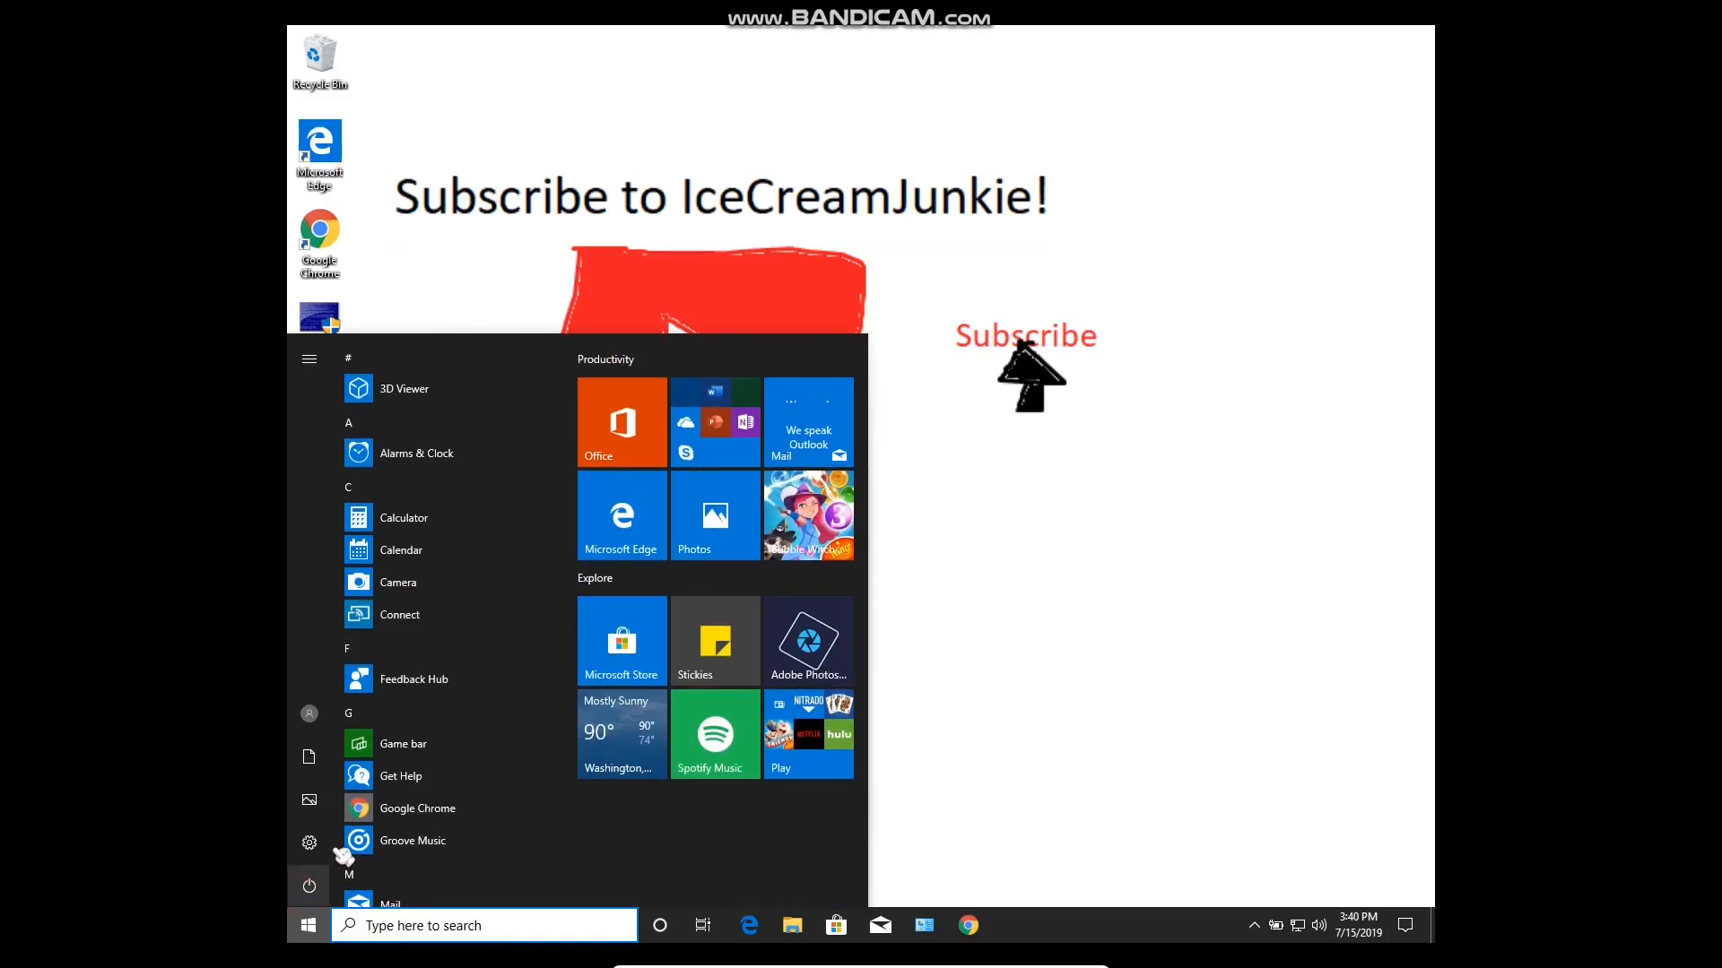
click(308, 886)
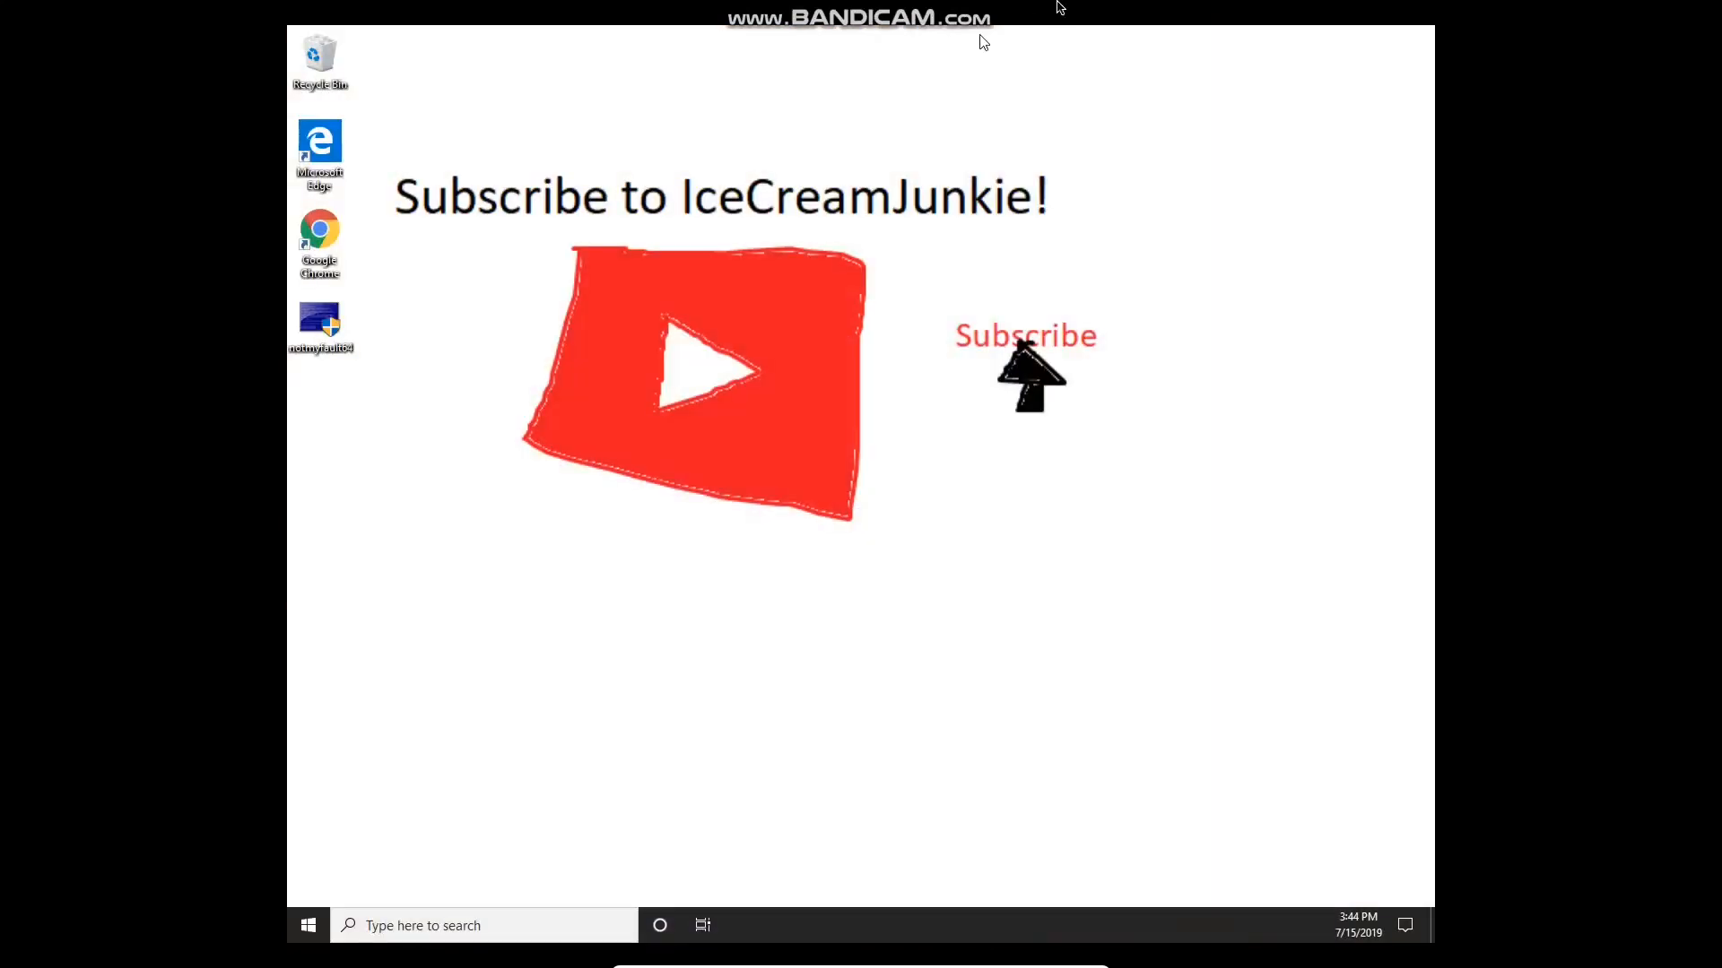
Test the pointer on the desktop with a selection box and the right-click menu.
drag(682, 123, 854, 228)
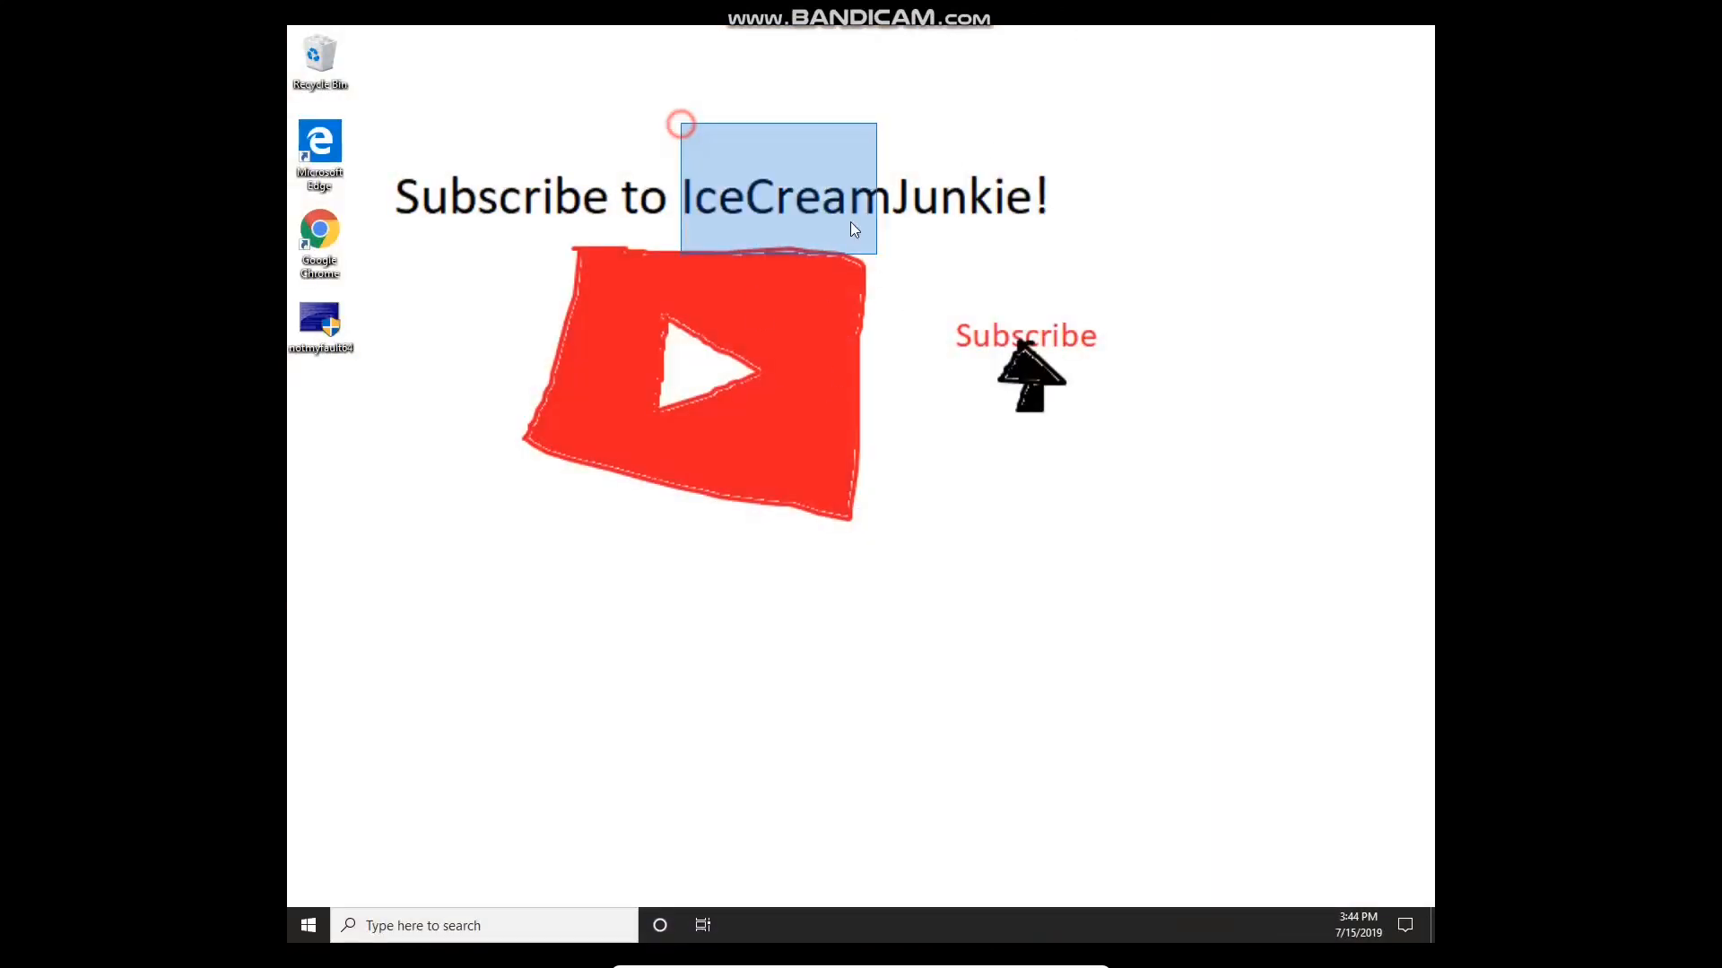
click(570, 607)
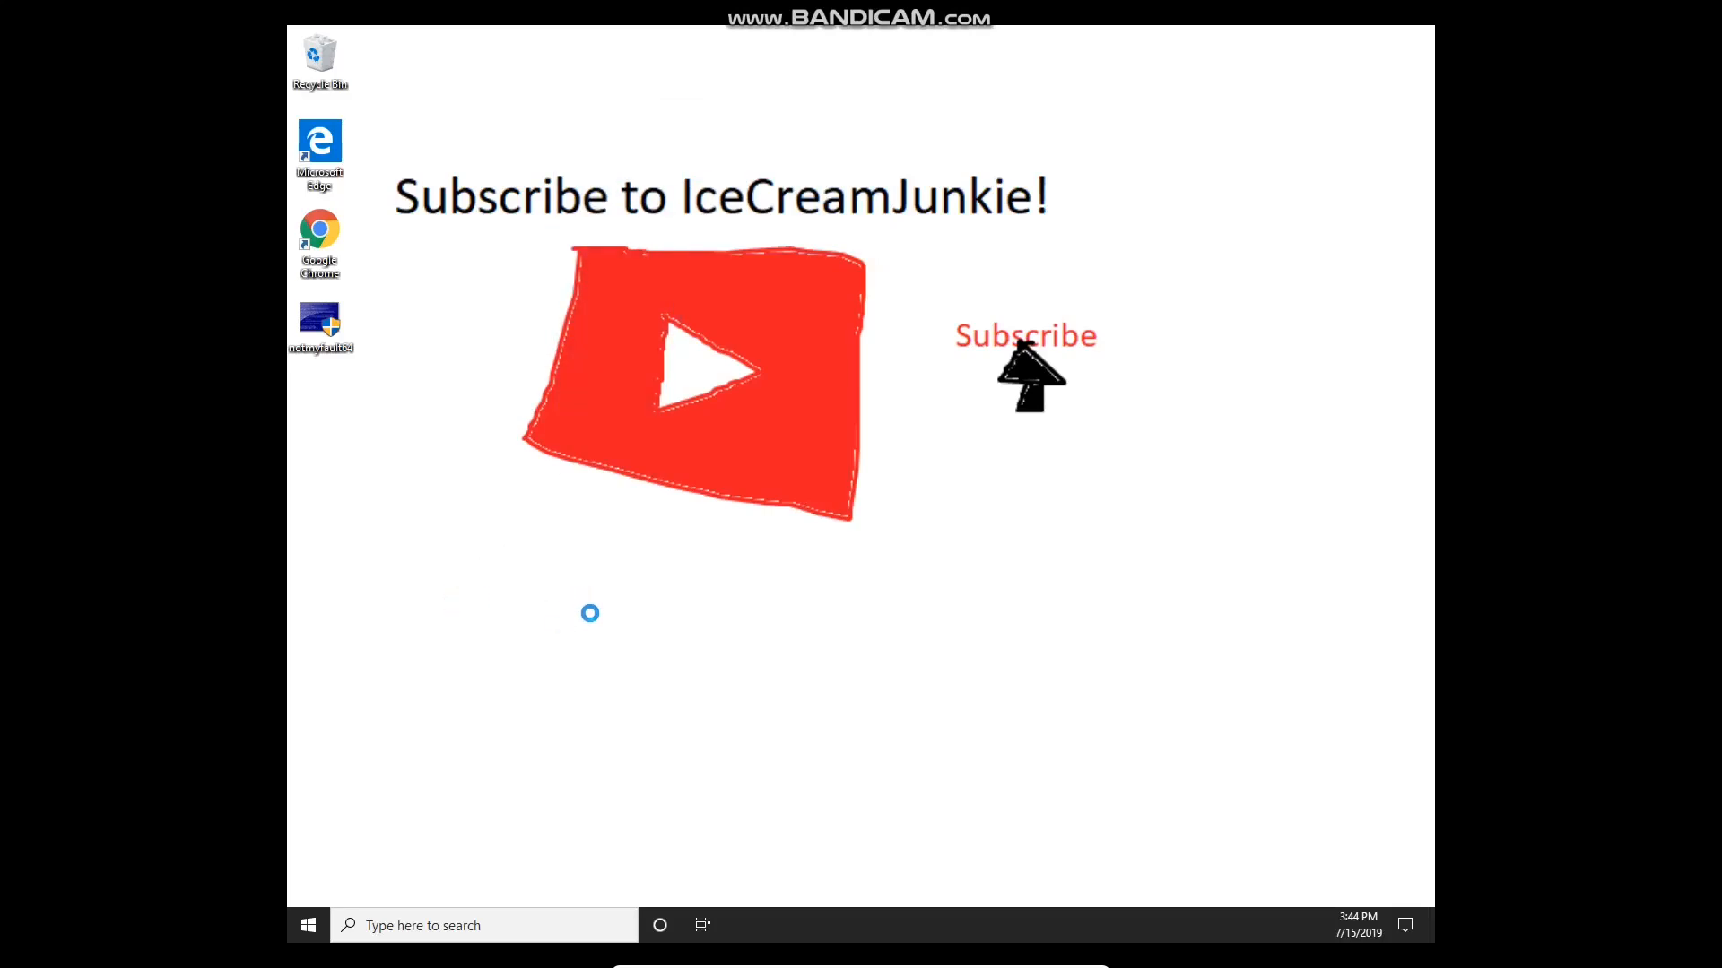
right_click(491, 542)
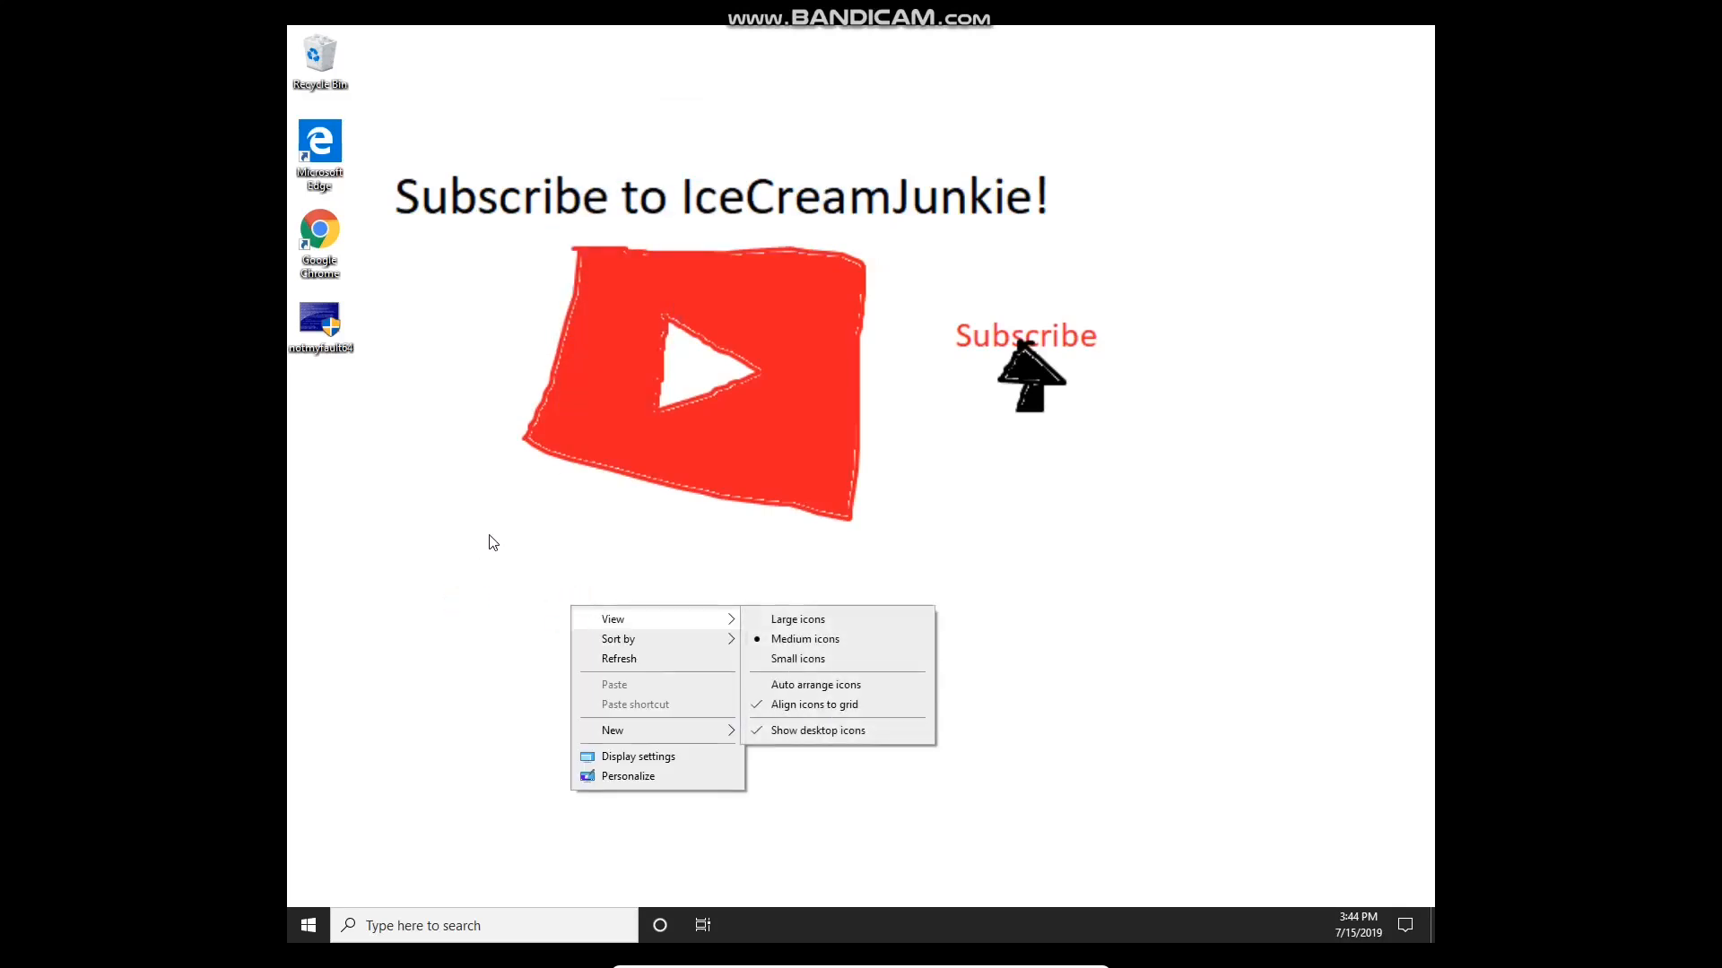
click(443, 588)
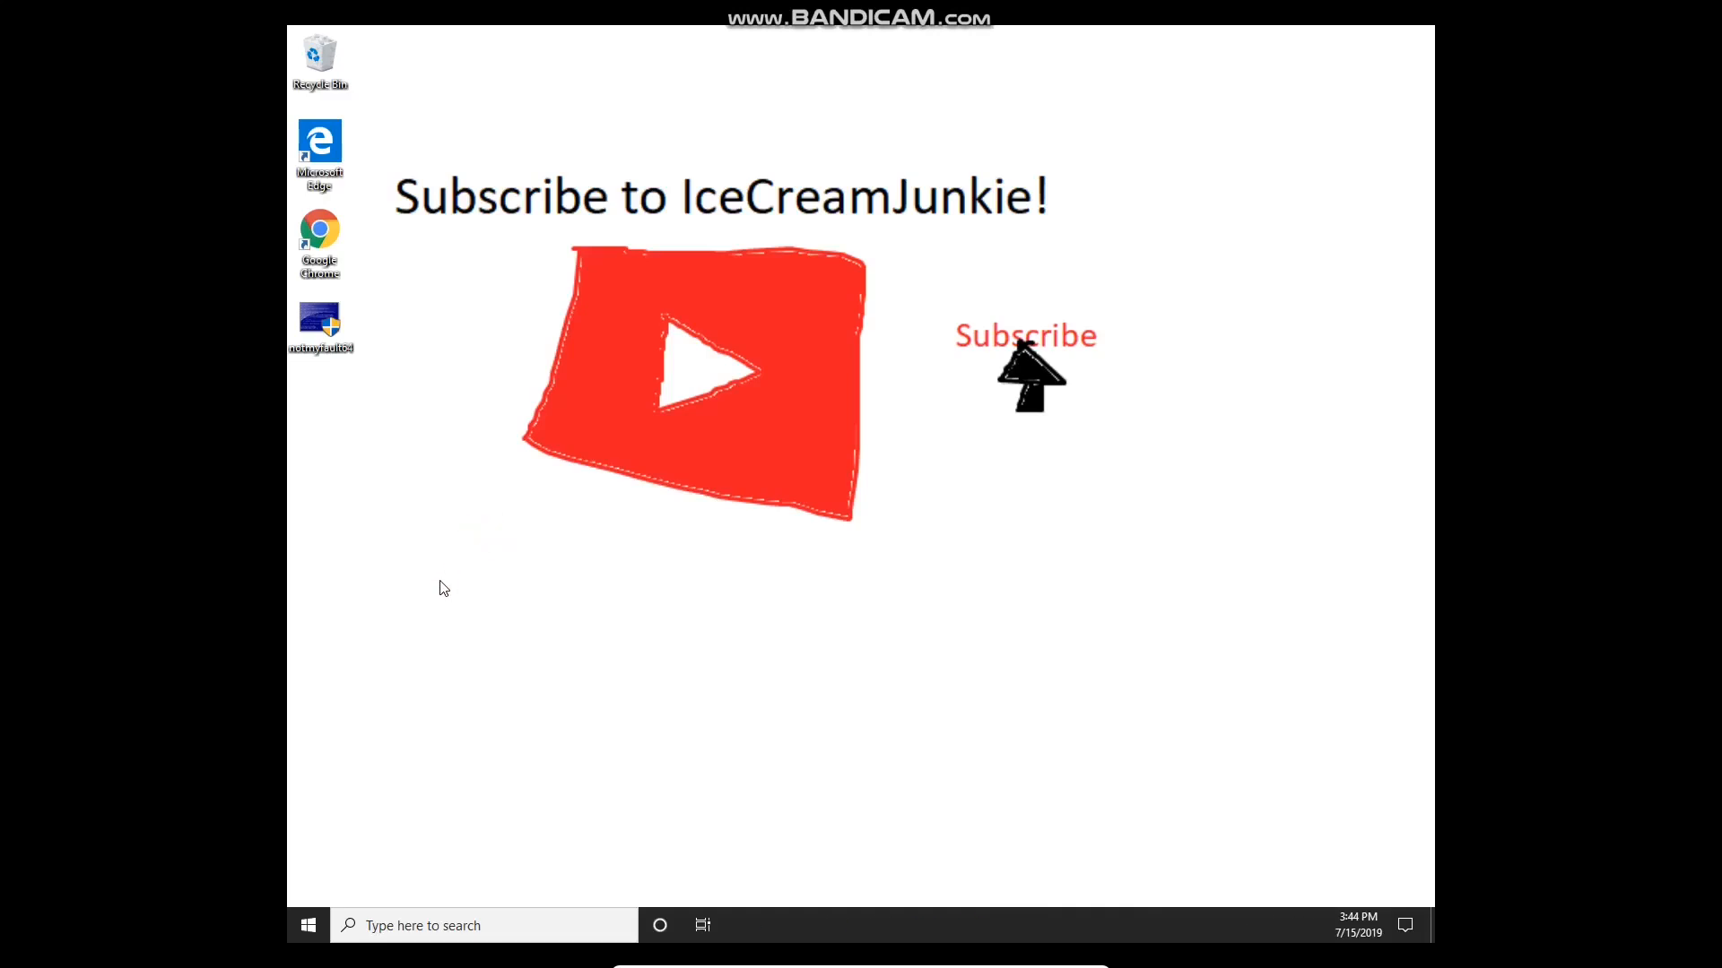
Browse File Explorer to C:\Windows\Cursors, listing the built-in cursor files.
click(789, 926)
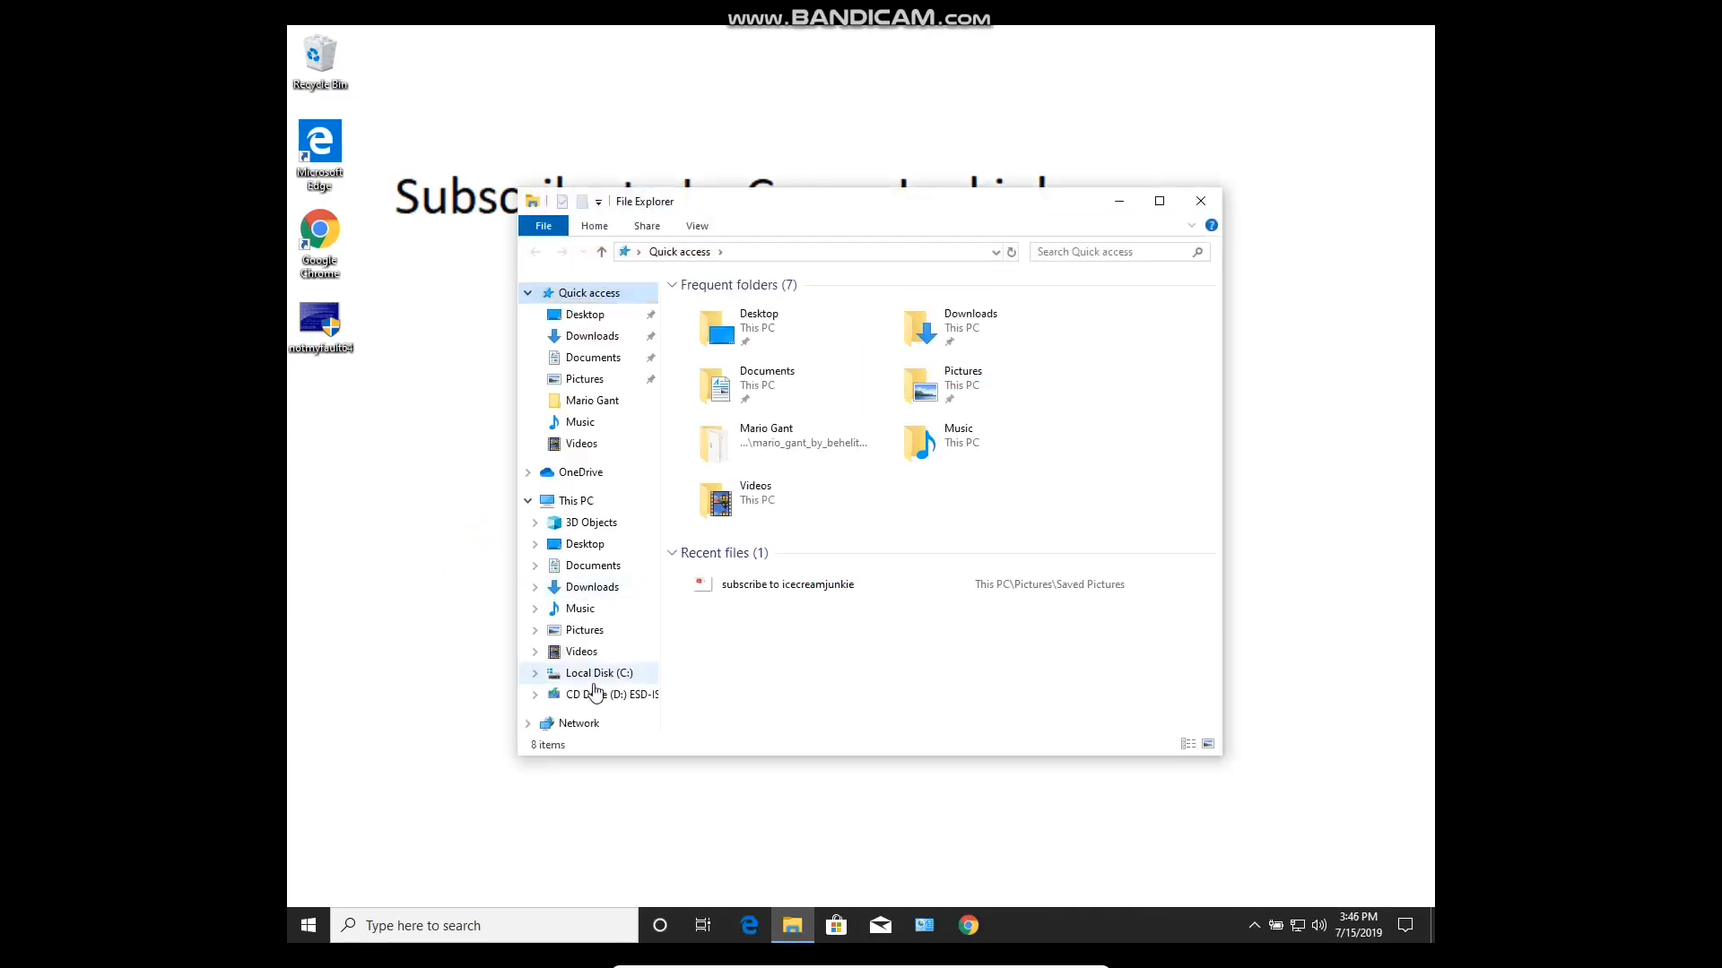
click(595, 673)
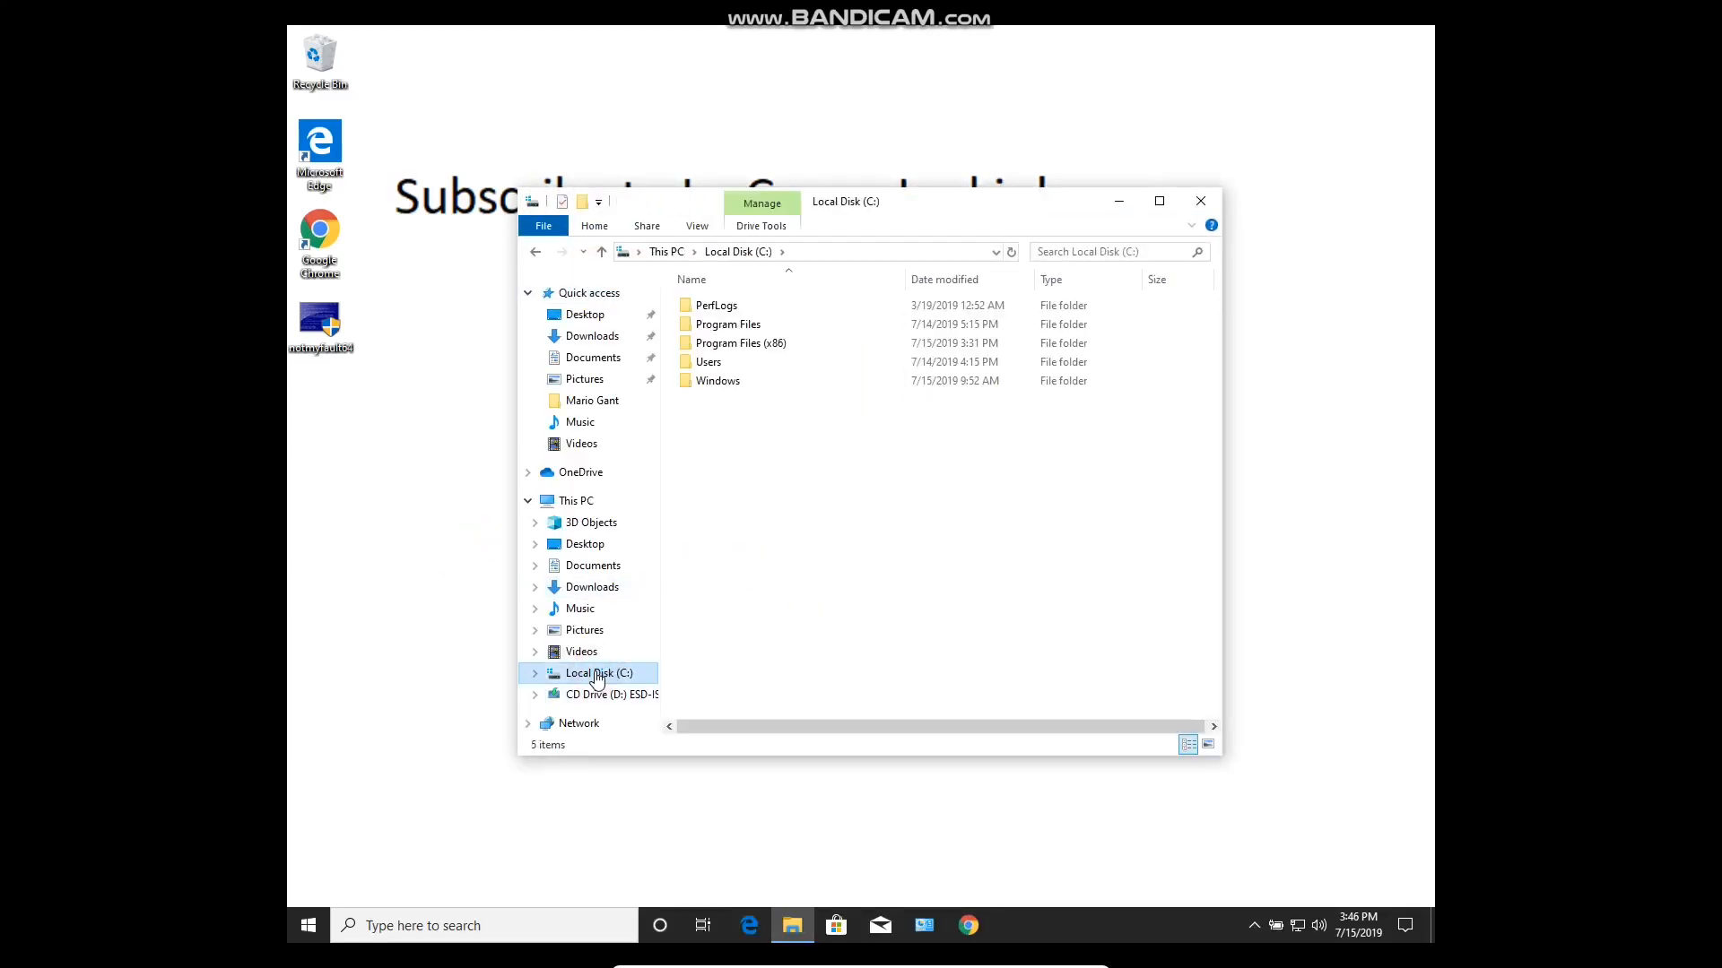
click(718, 381)
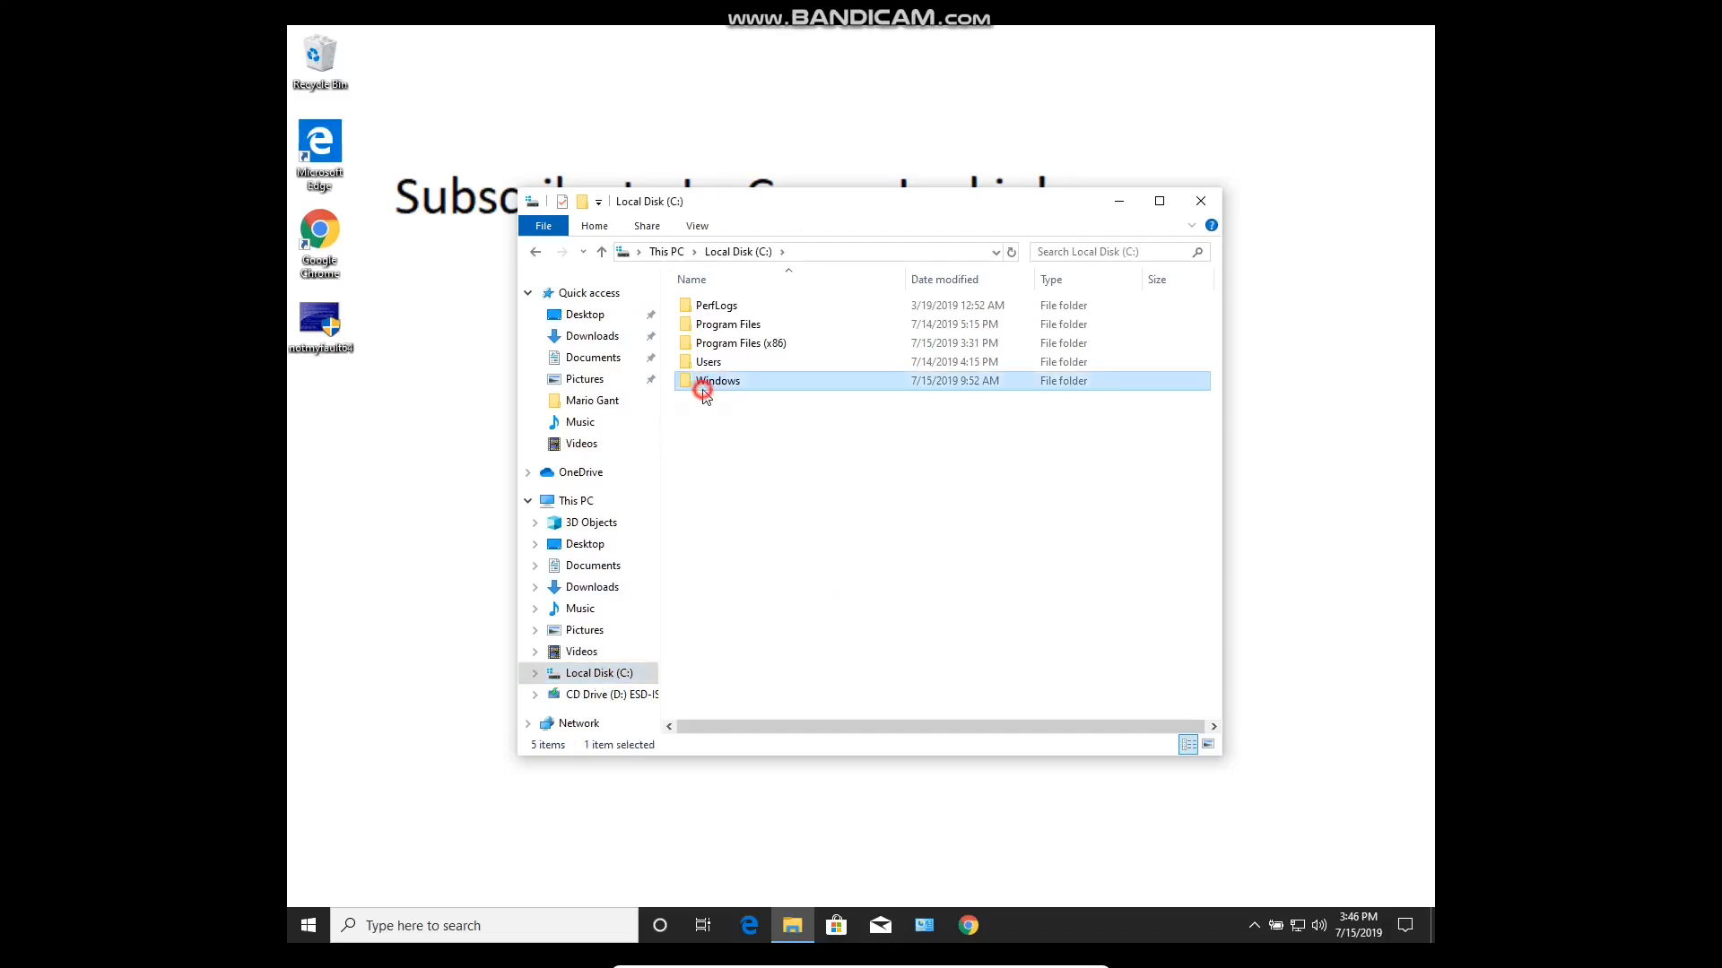
double_click(718, 380)
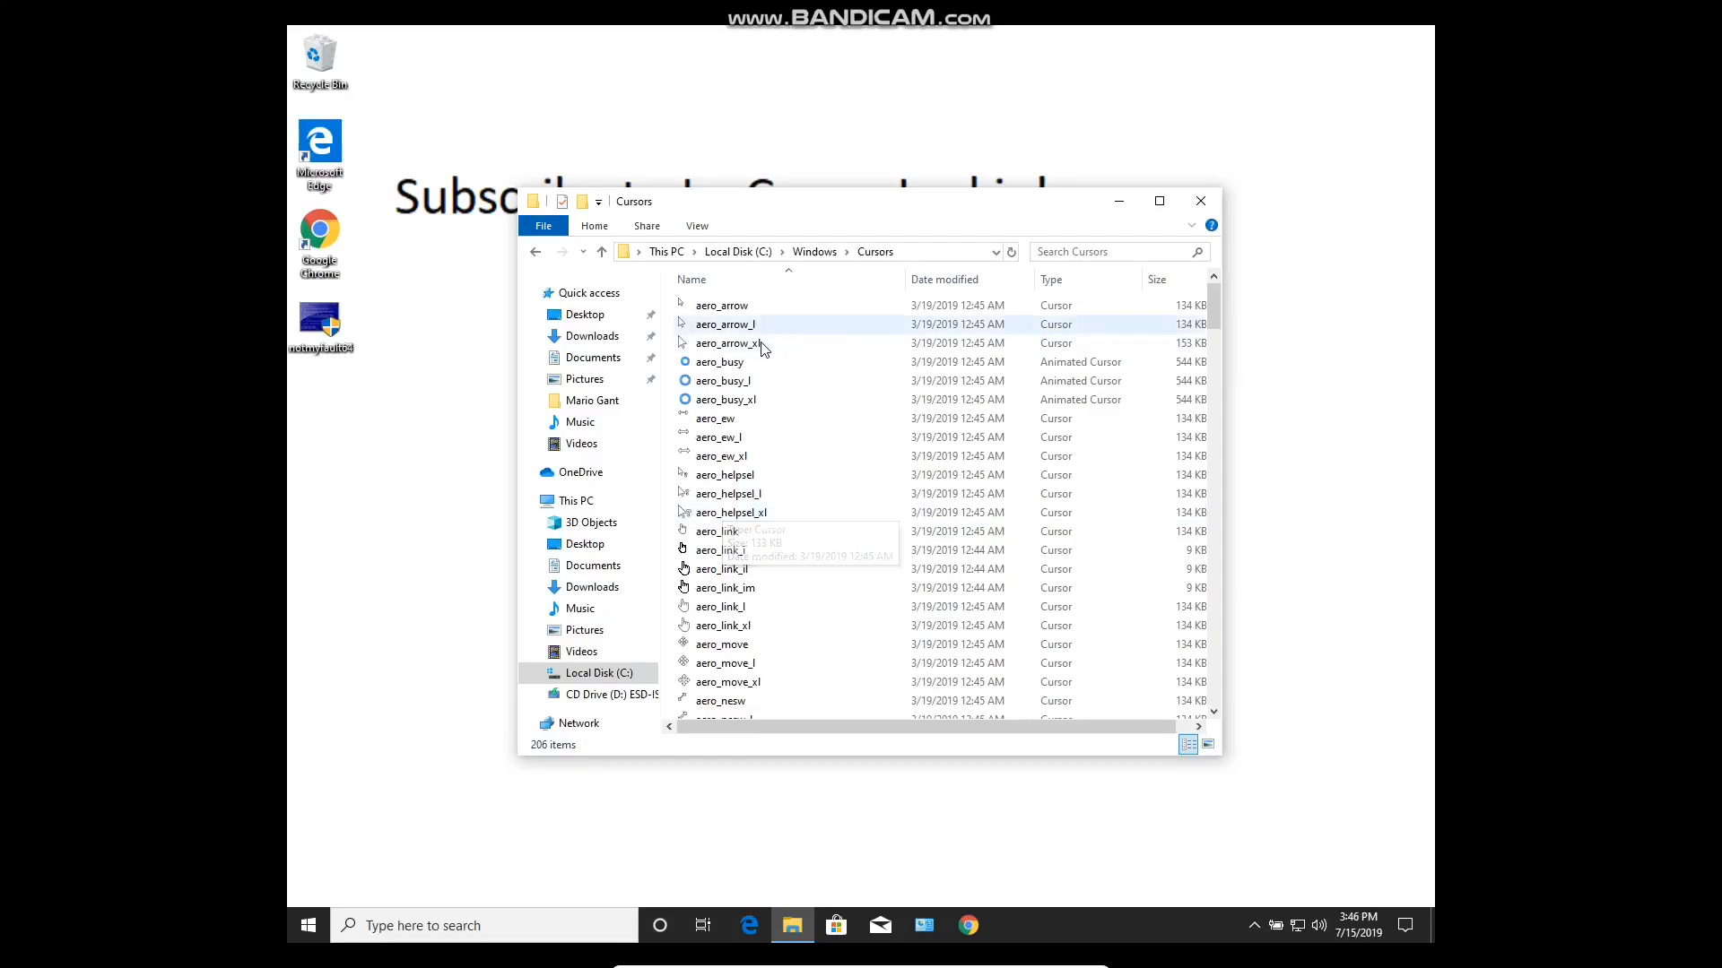
scroll(down, 3)
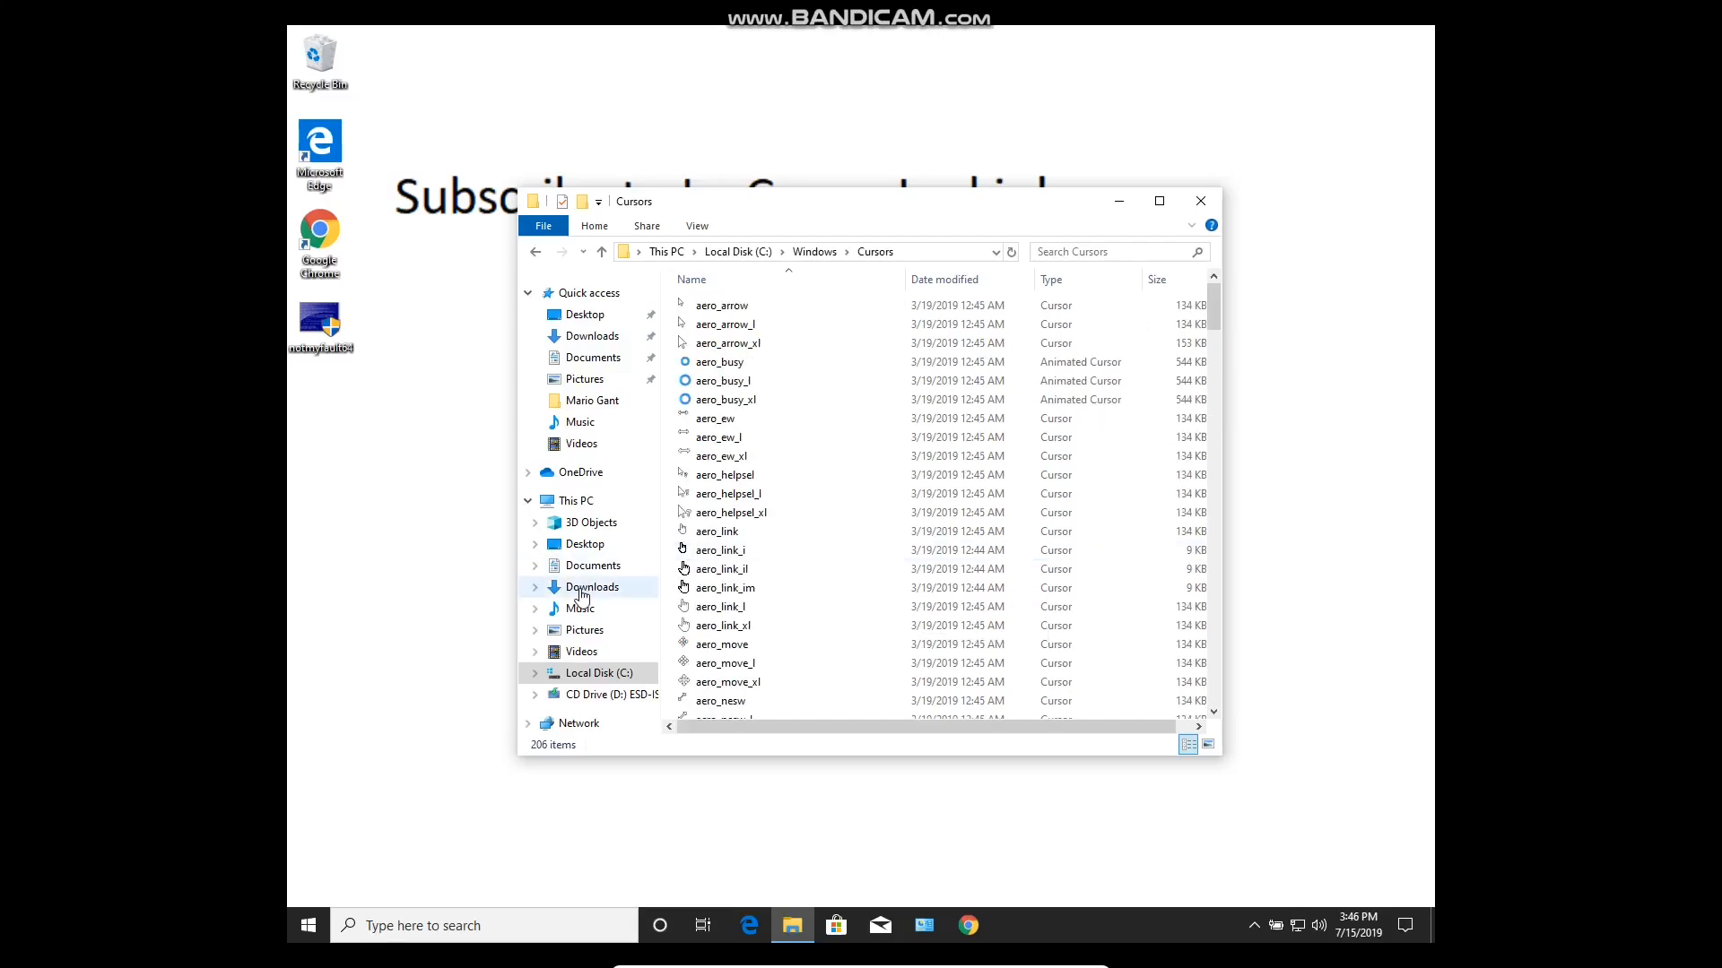
Move the mario_gant folder from Downloads into Windows Cursors, granting administrator permission.
click(592, 587)
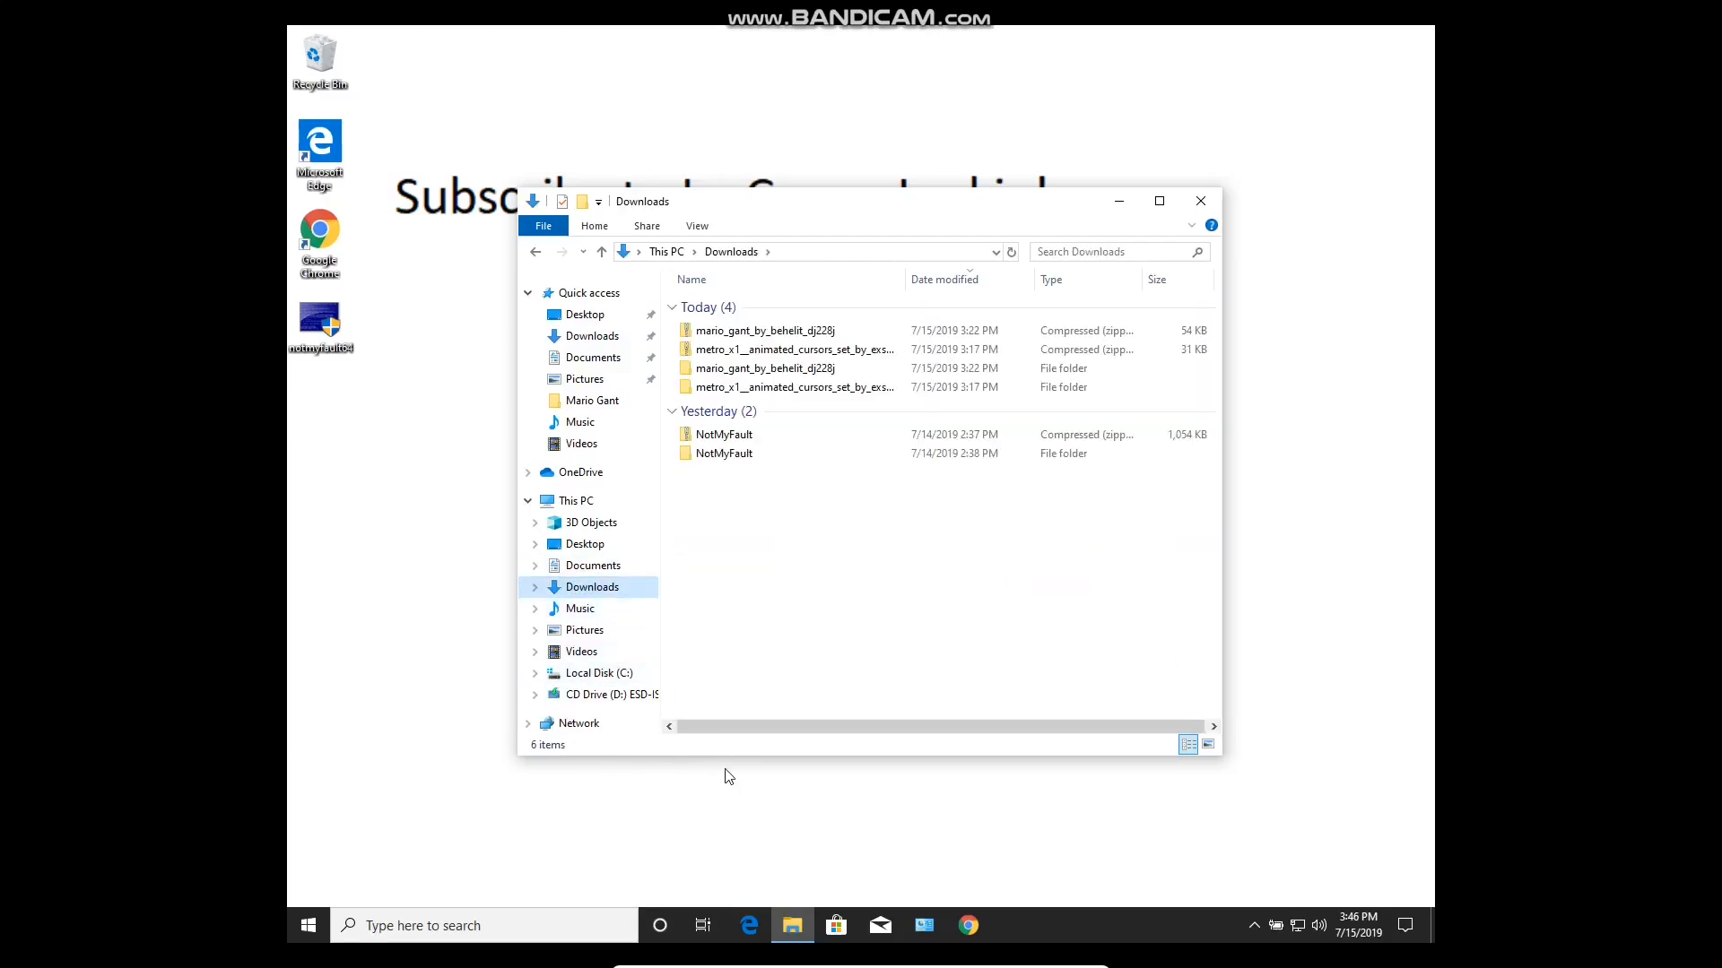
click(765, 368)
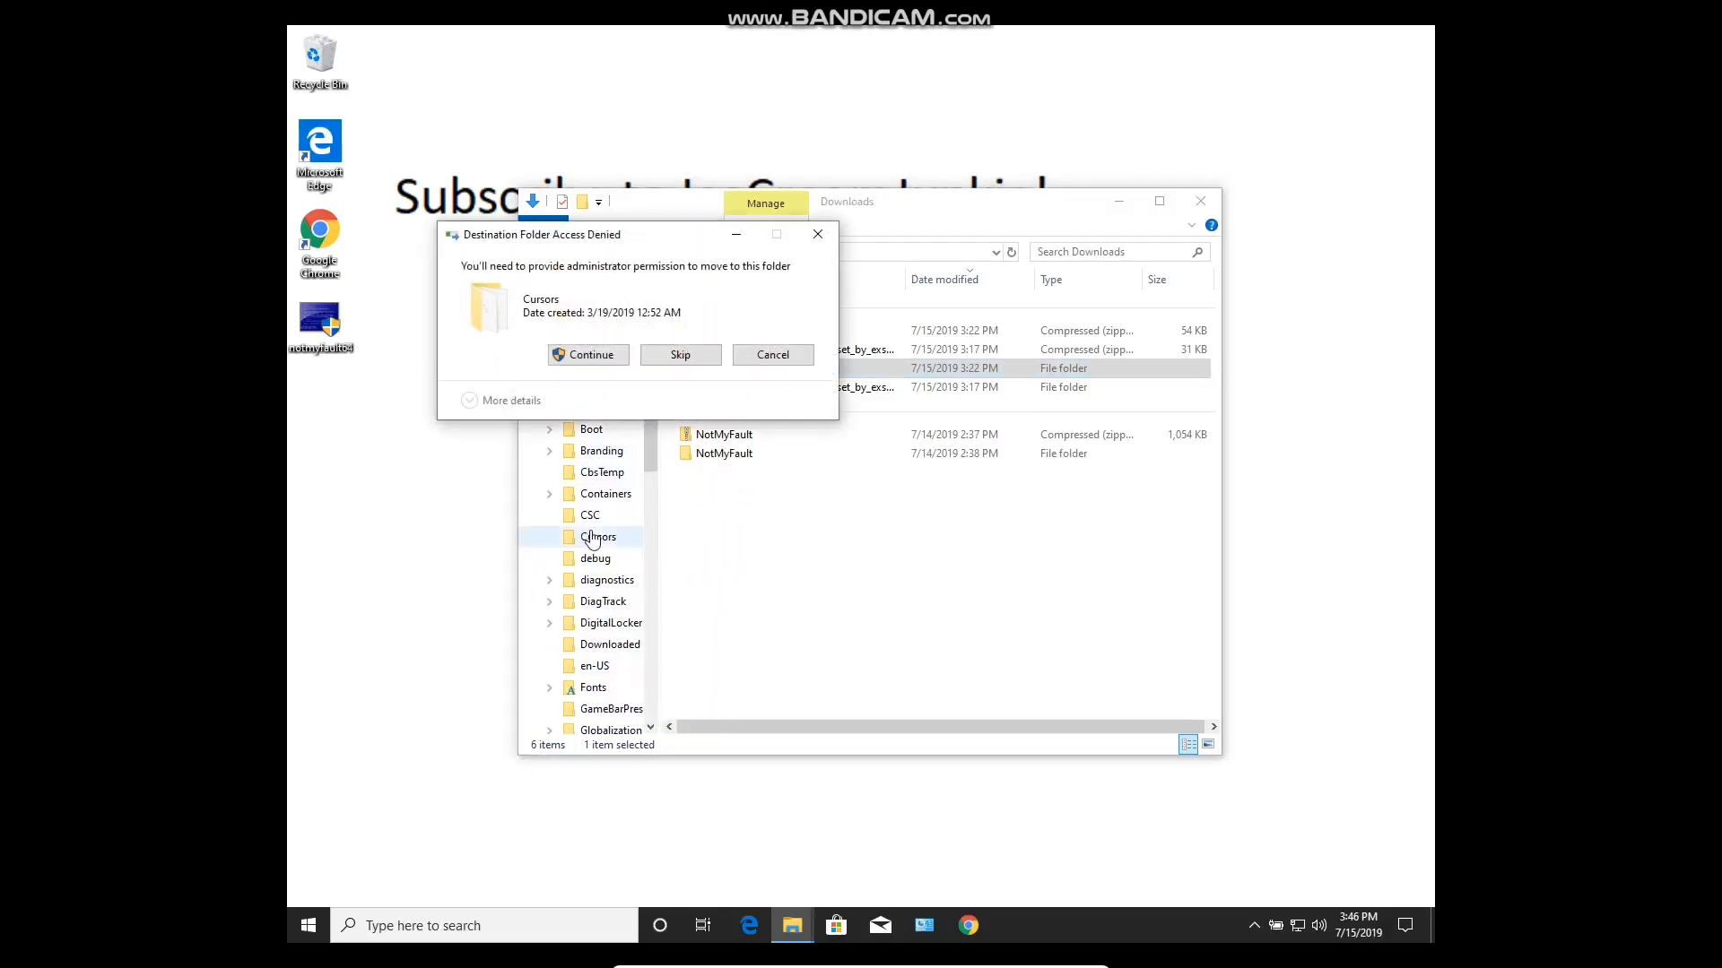
click(588, 353)
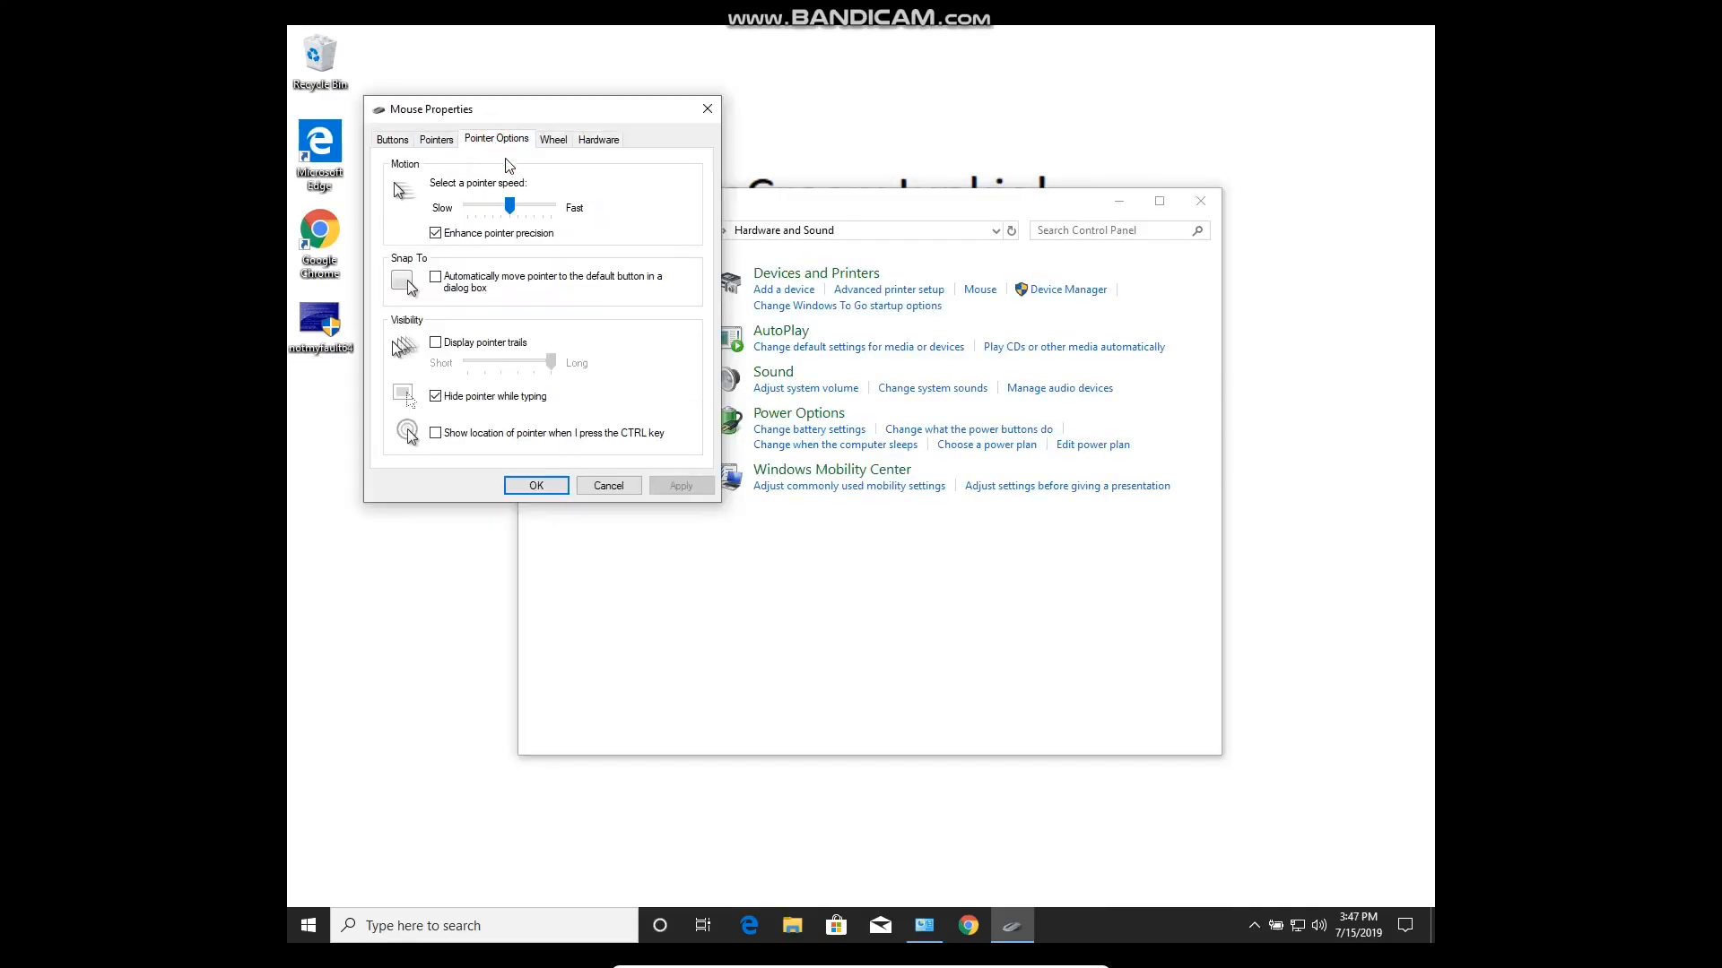
Show the Pointers list and dismiss the missing Help Select and Vertical Resize cursor errors.
click(436, 138)
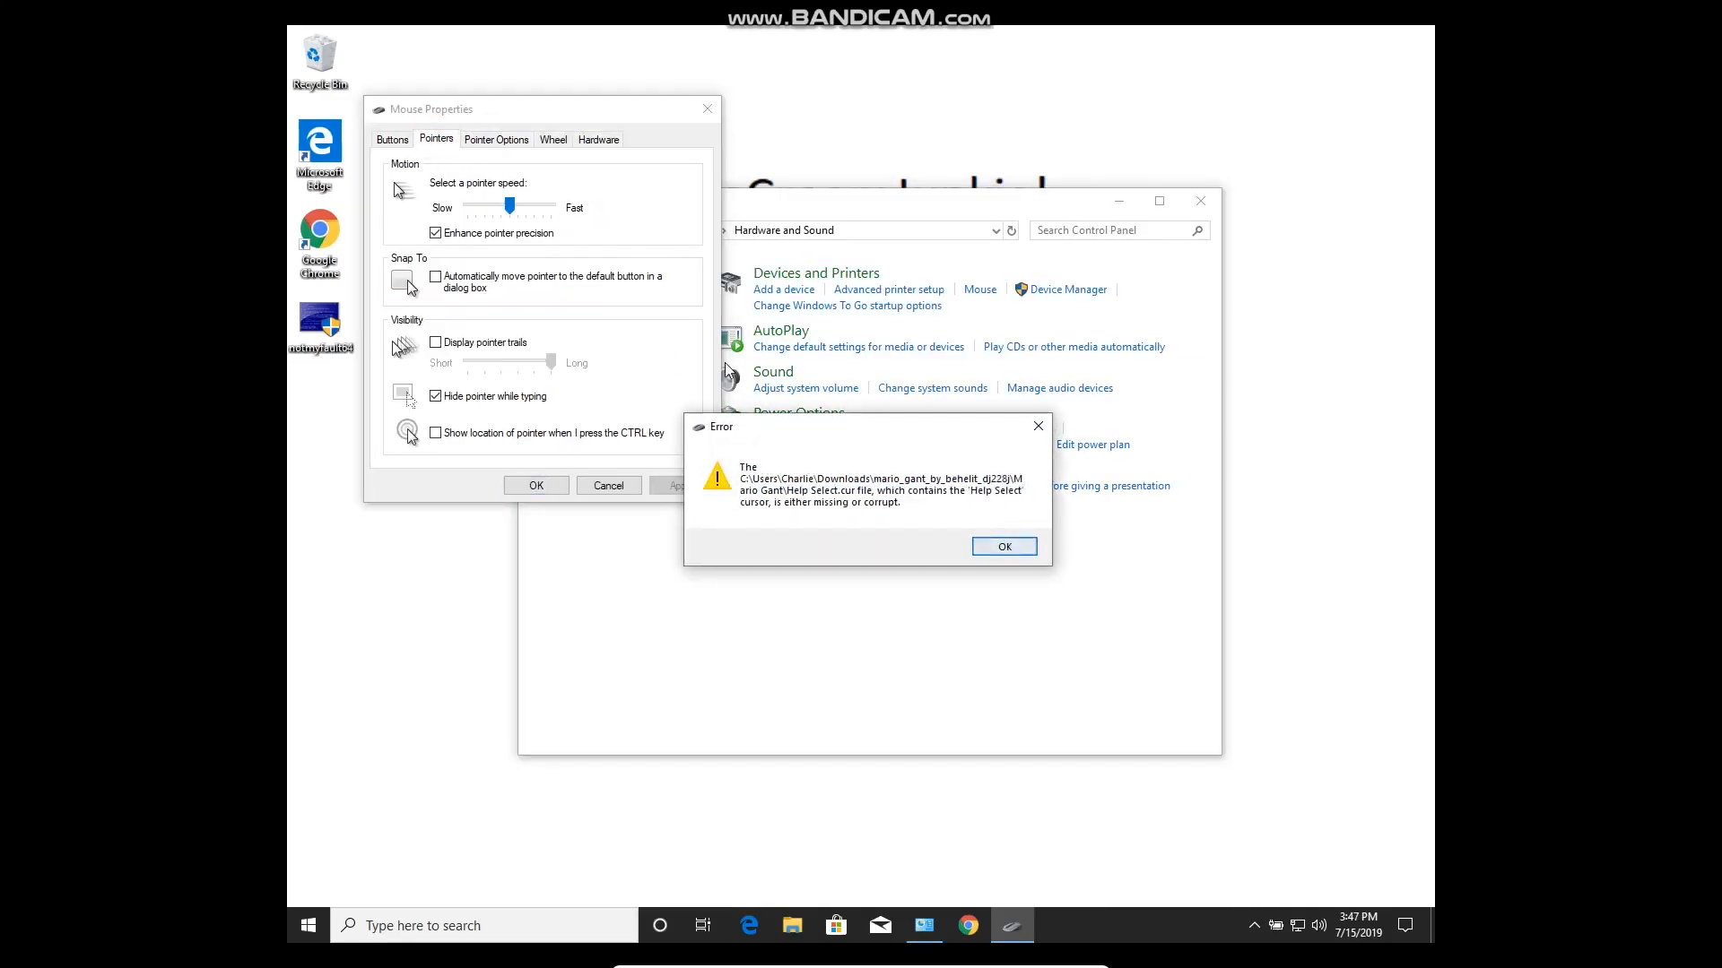
click(1003, 547)
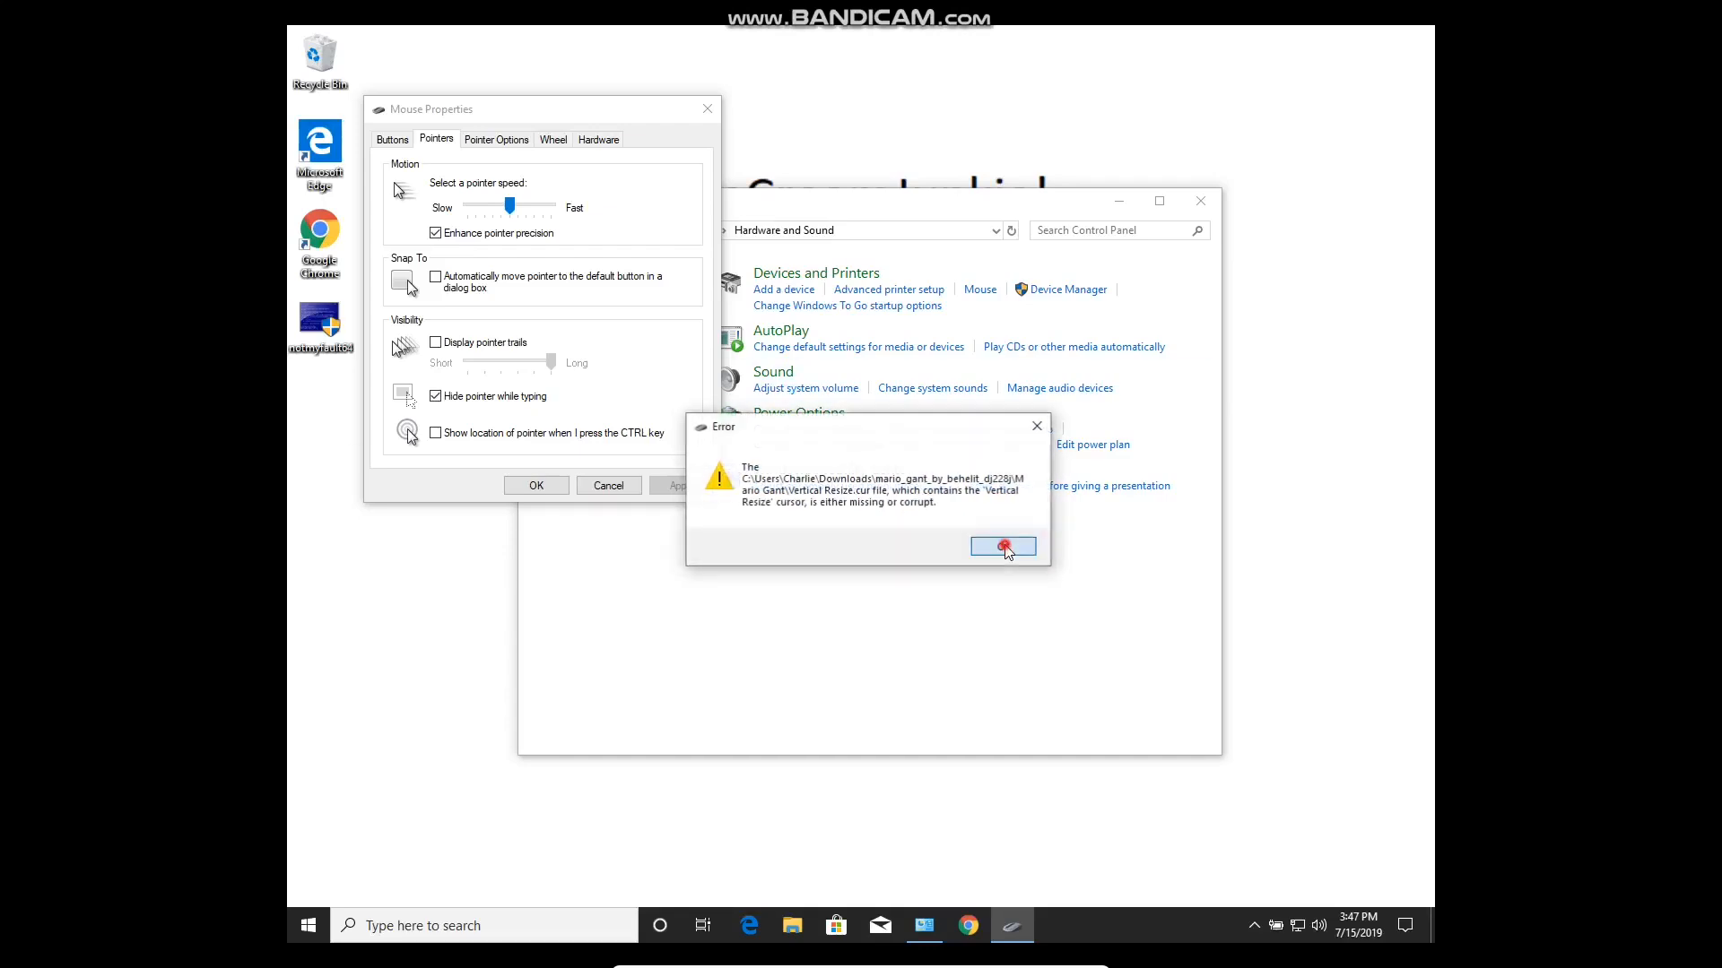
click(1001, 547)
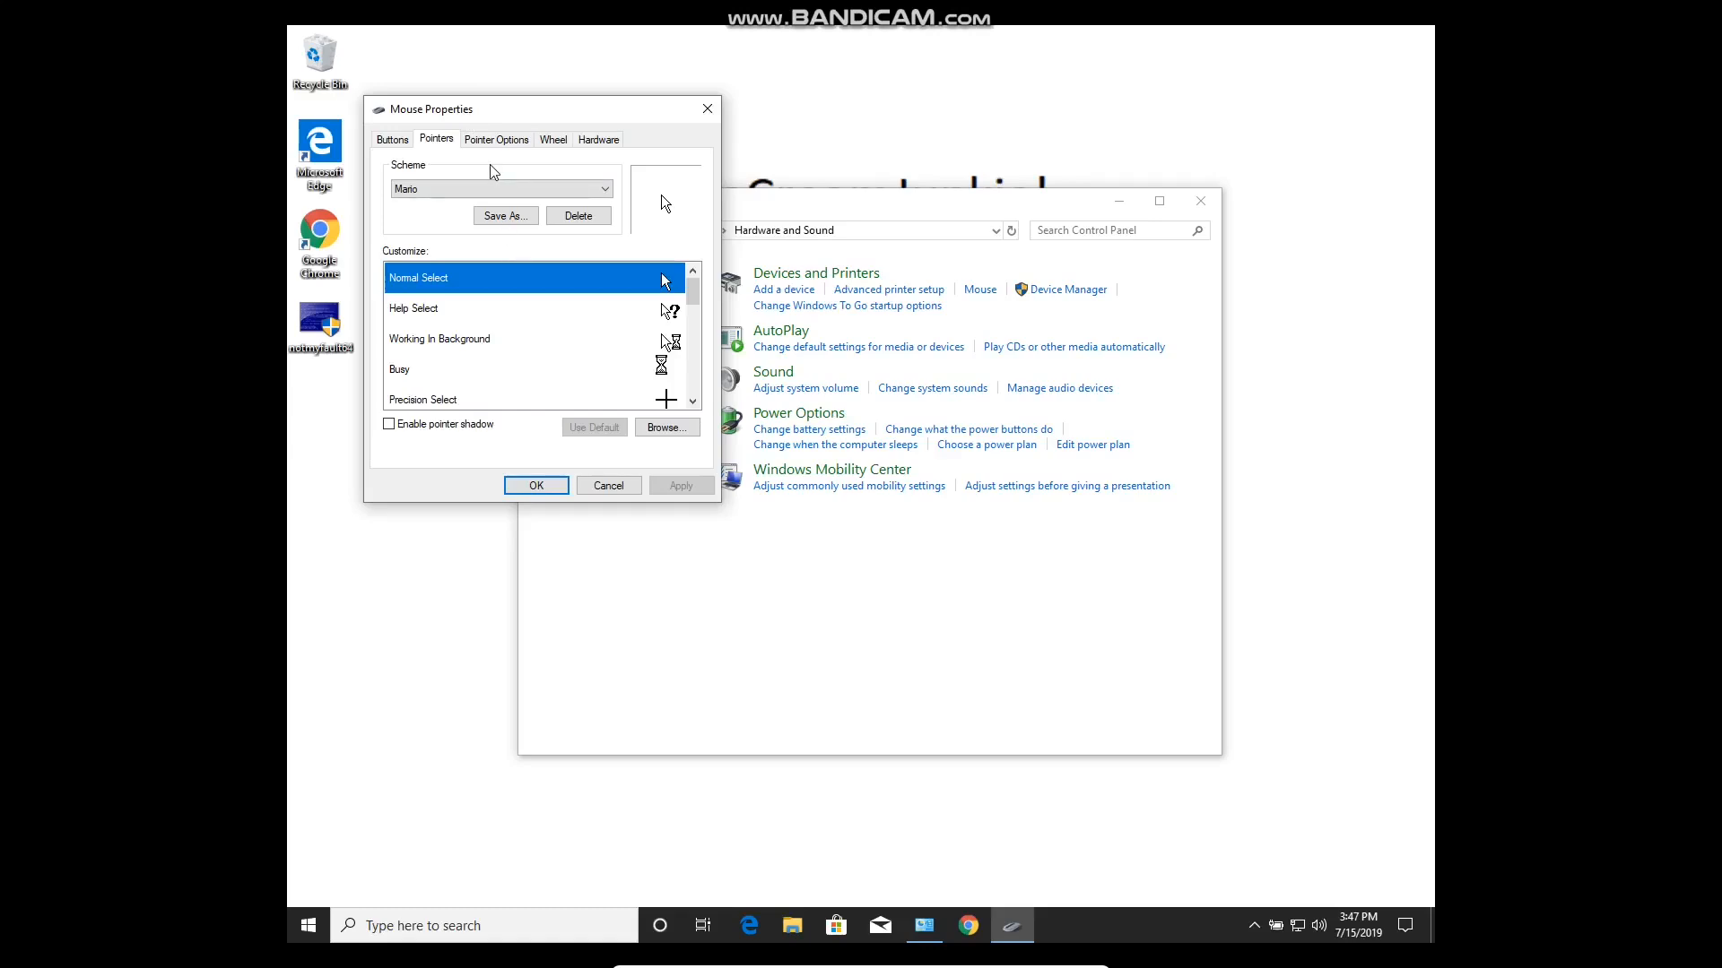
Reassign Normal Select and Help Select to matching files from the moved Mario Gant folder.
click(665, 427)
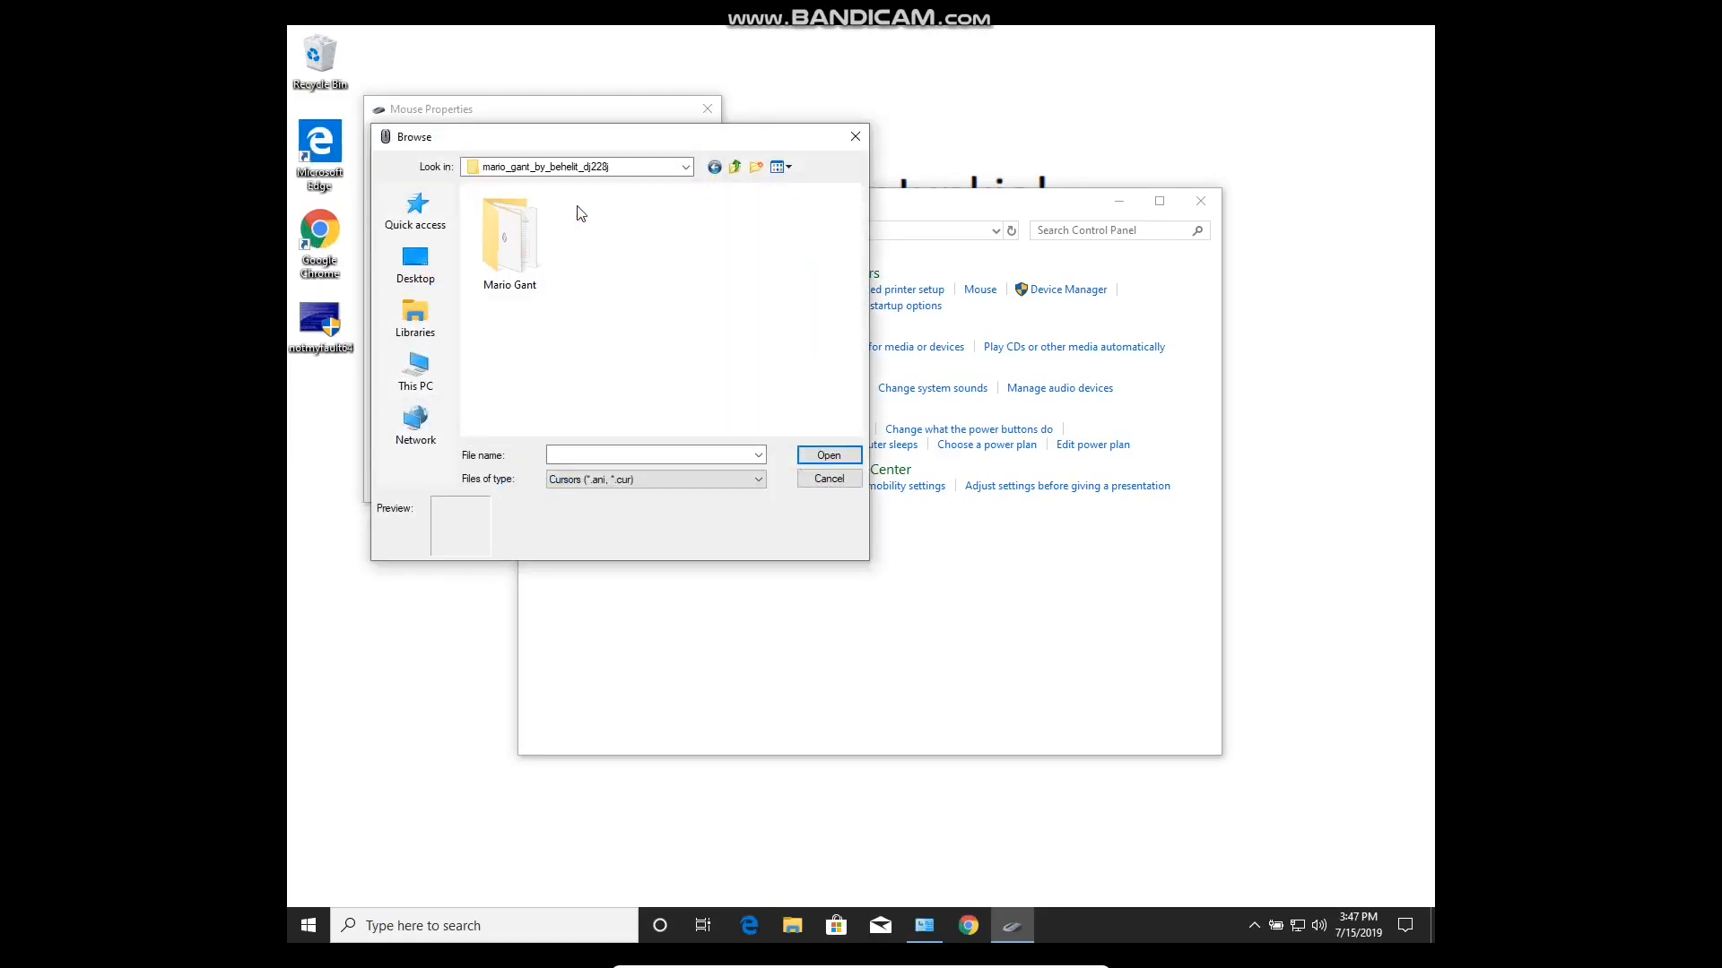
double_click(507, 235)
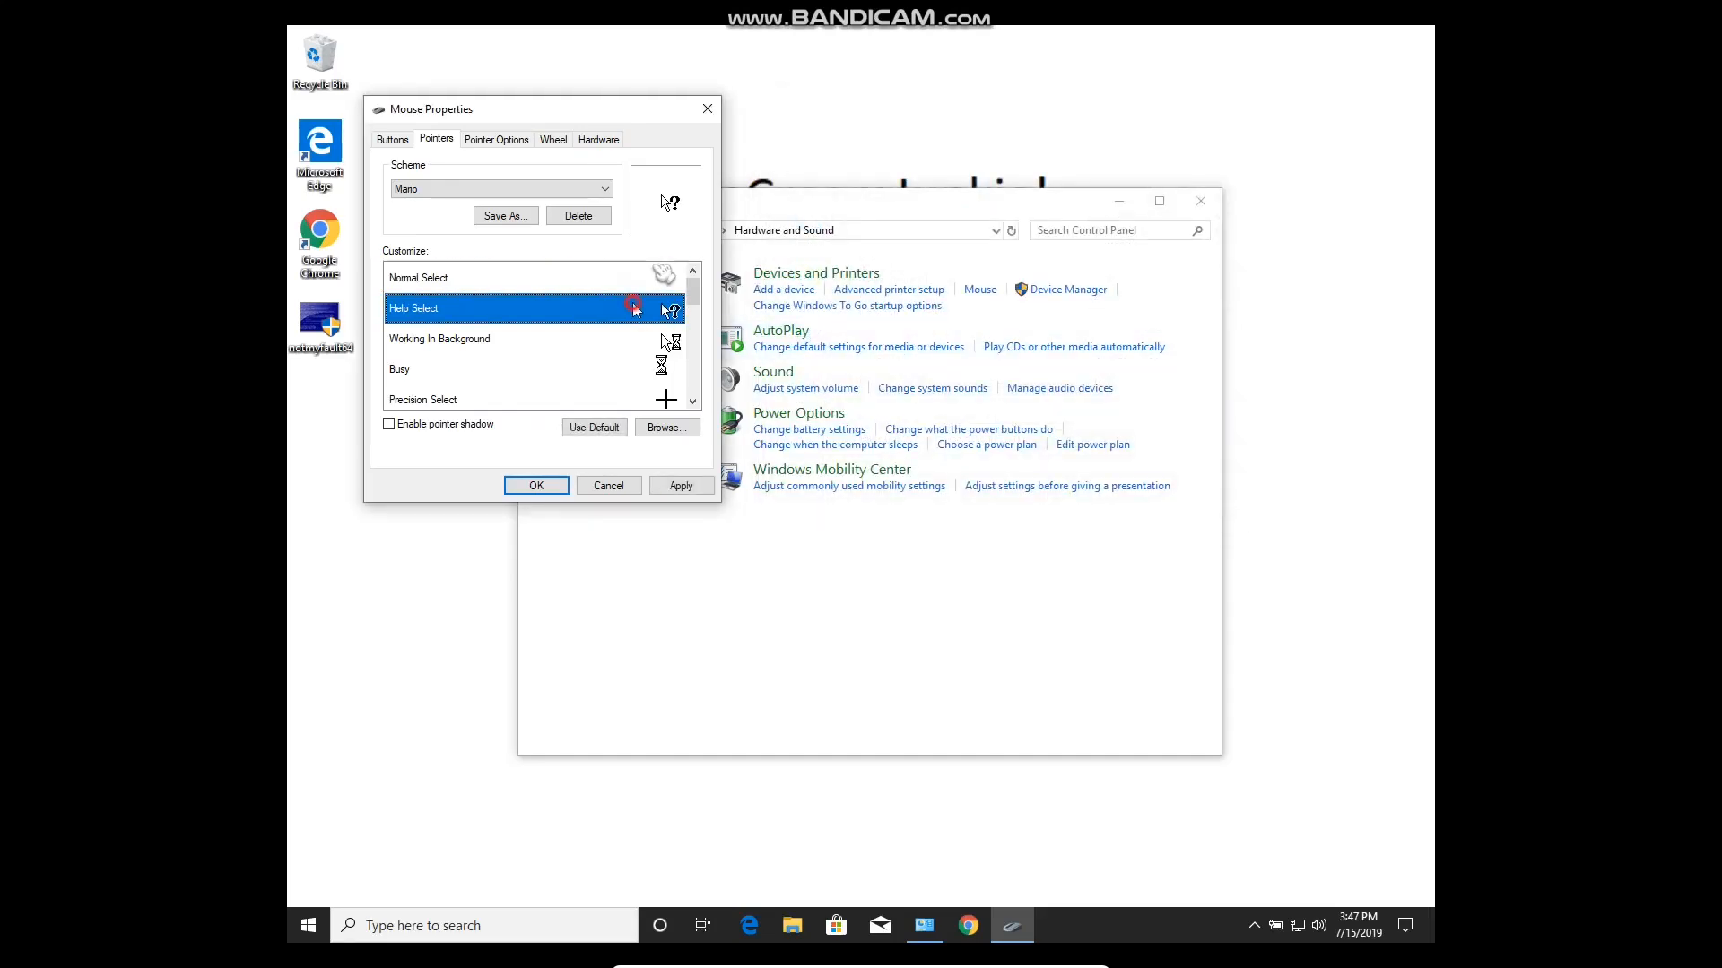
click(666, 427)
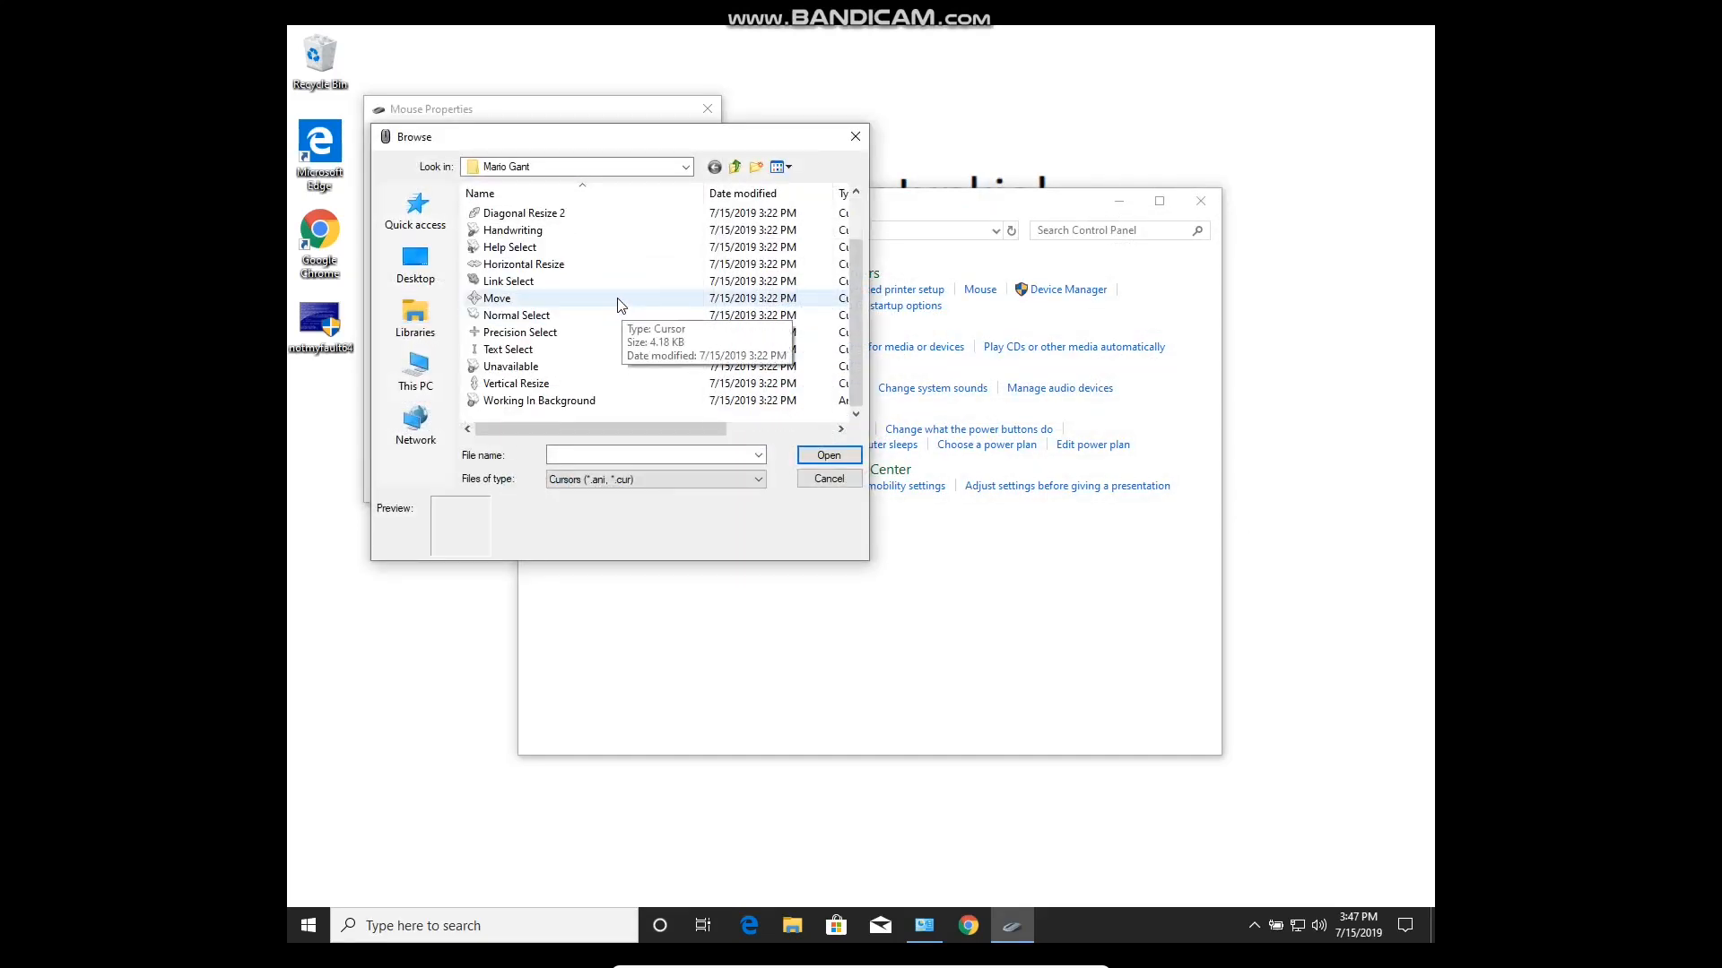
click(544, 246)
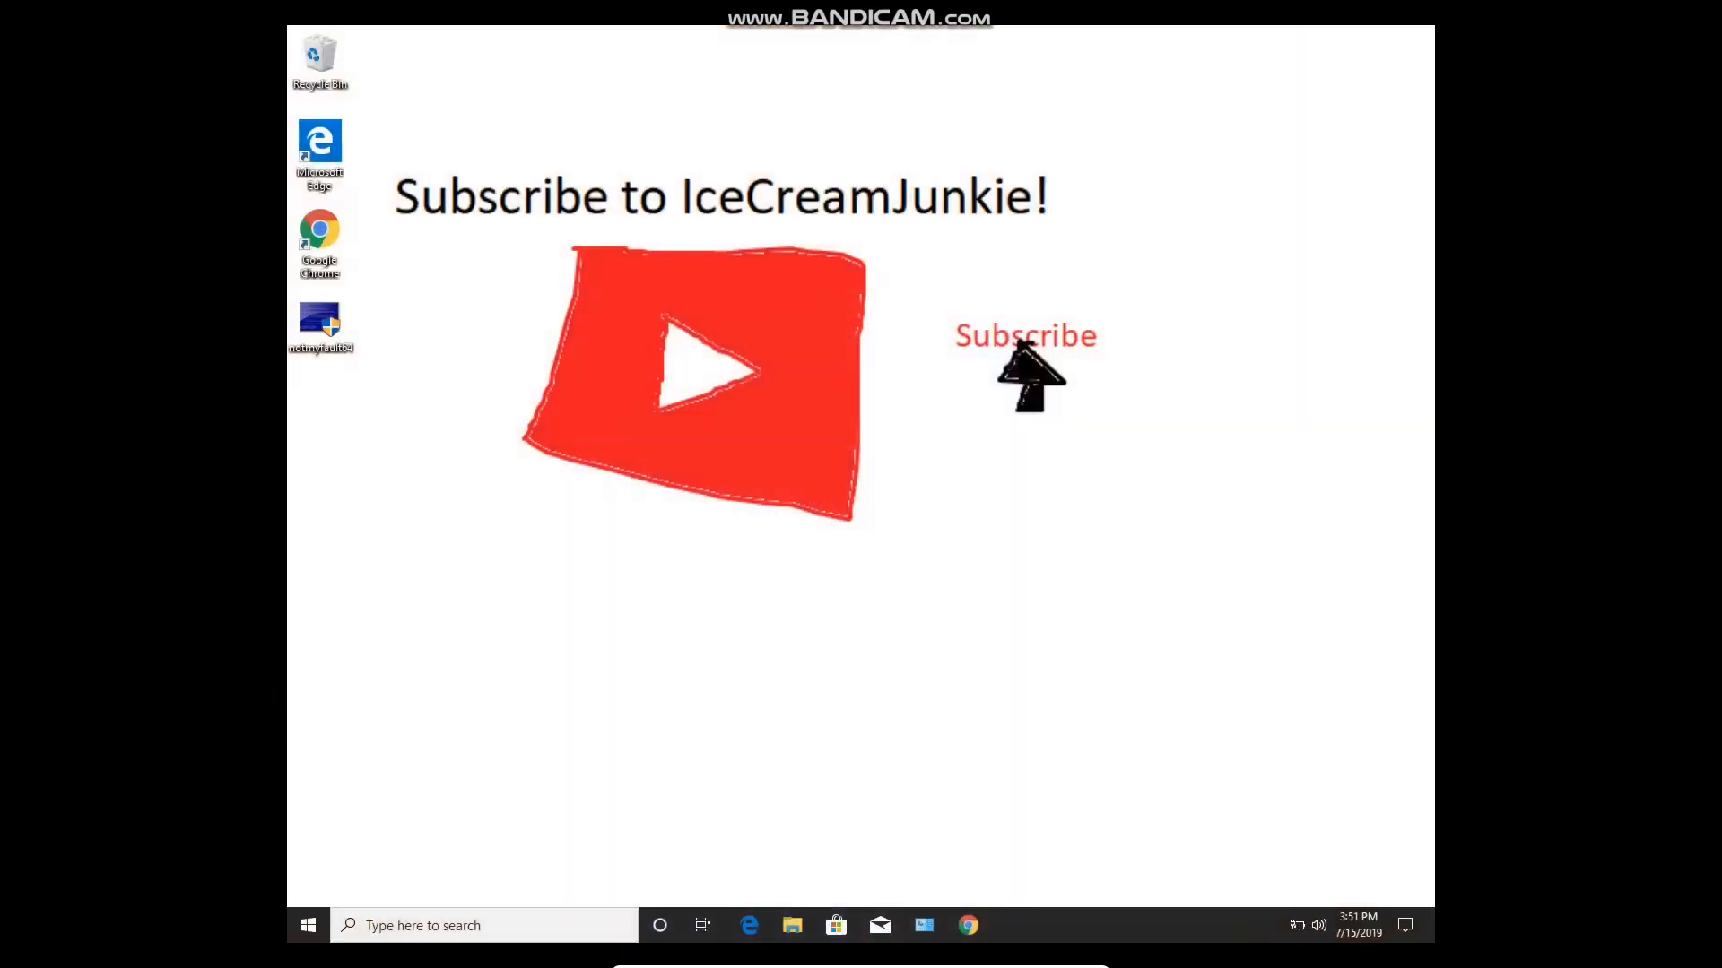
Check on the desktop after restart that the Mario cursor is still in effect.
click(900, 357)
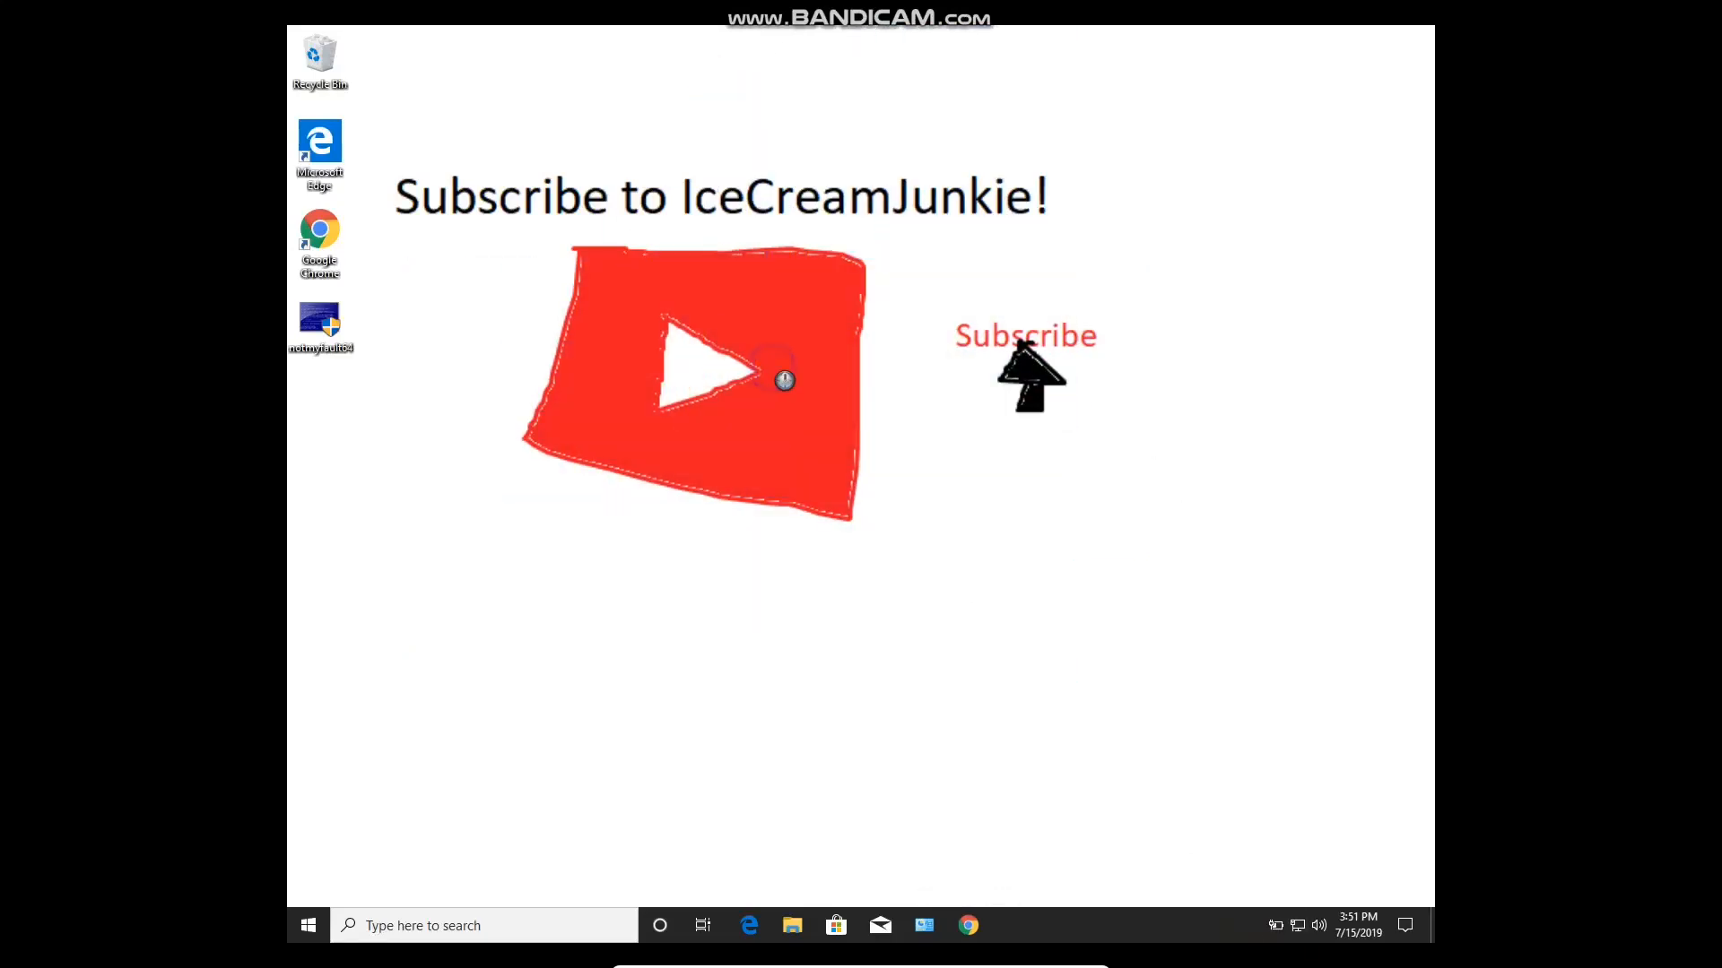
mouse_move(466, 426)
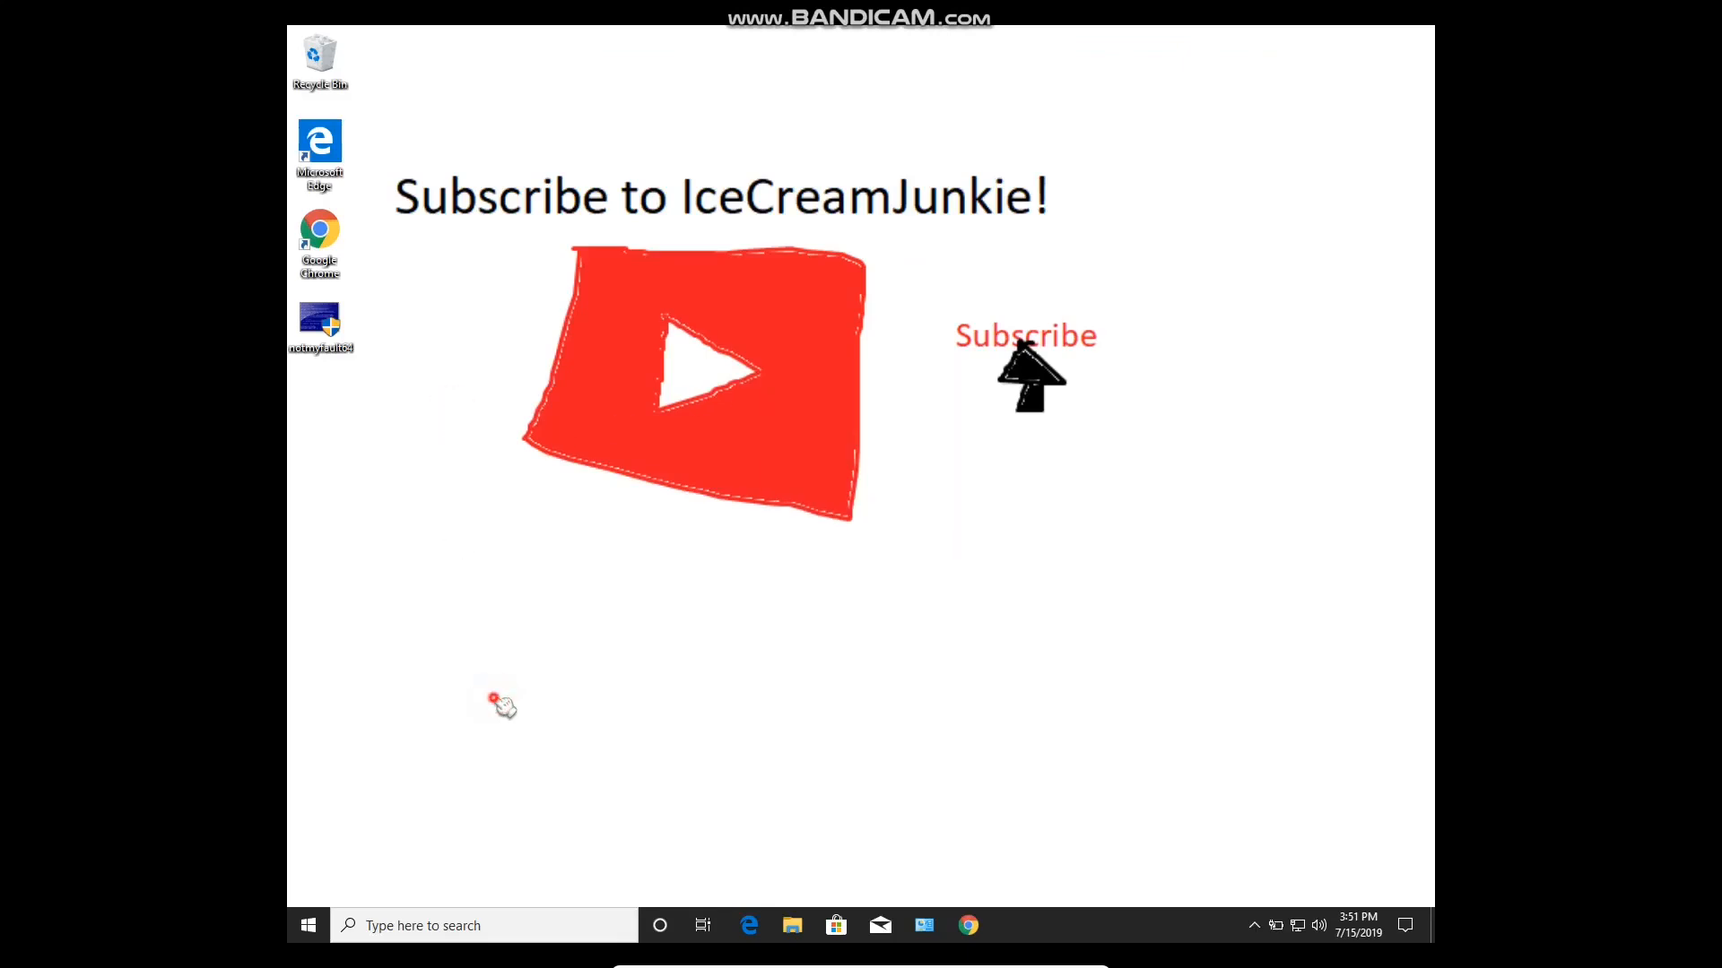
mouse_move(590, 642)
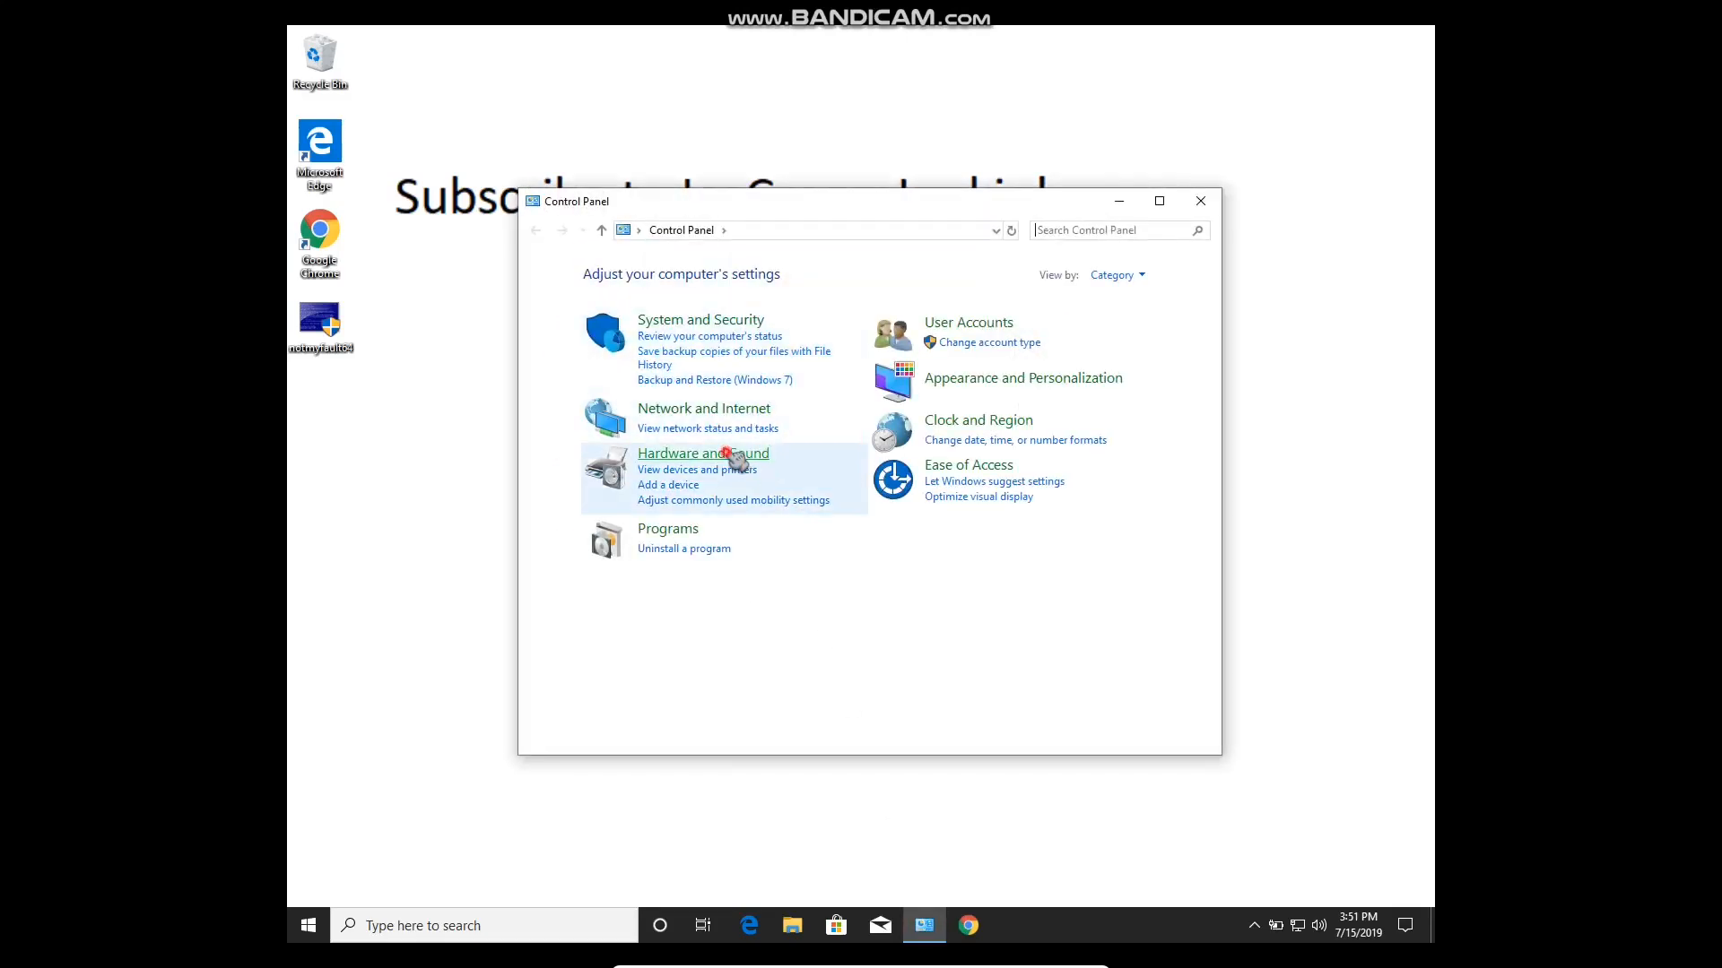
Reach Mouse Properties via Hardware and Sound and show the Mario scheme's Pointers list.
click(701, 452)
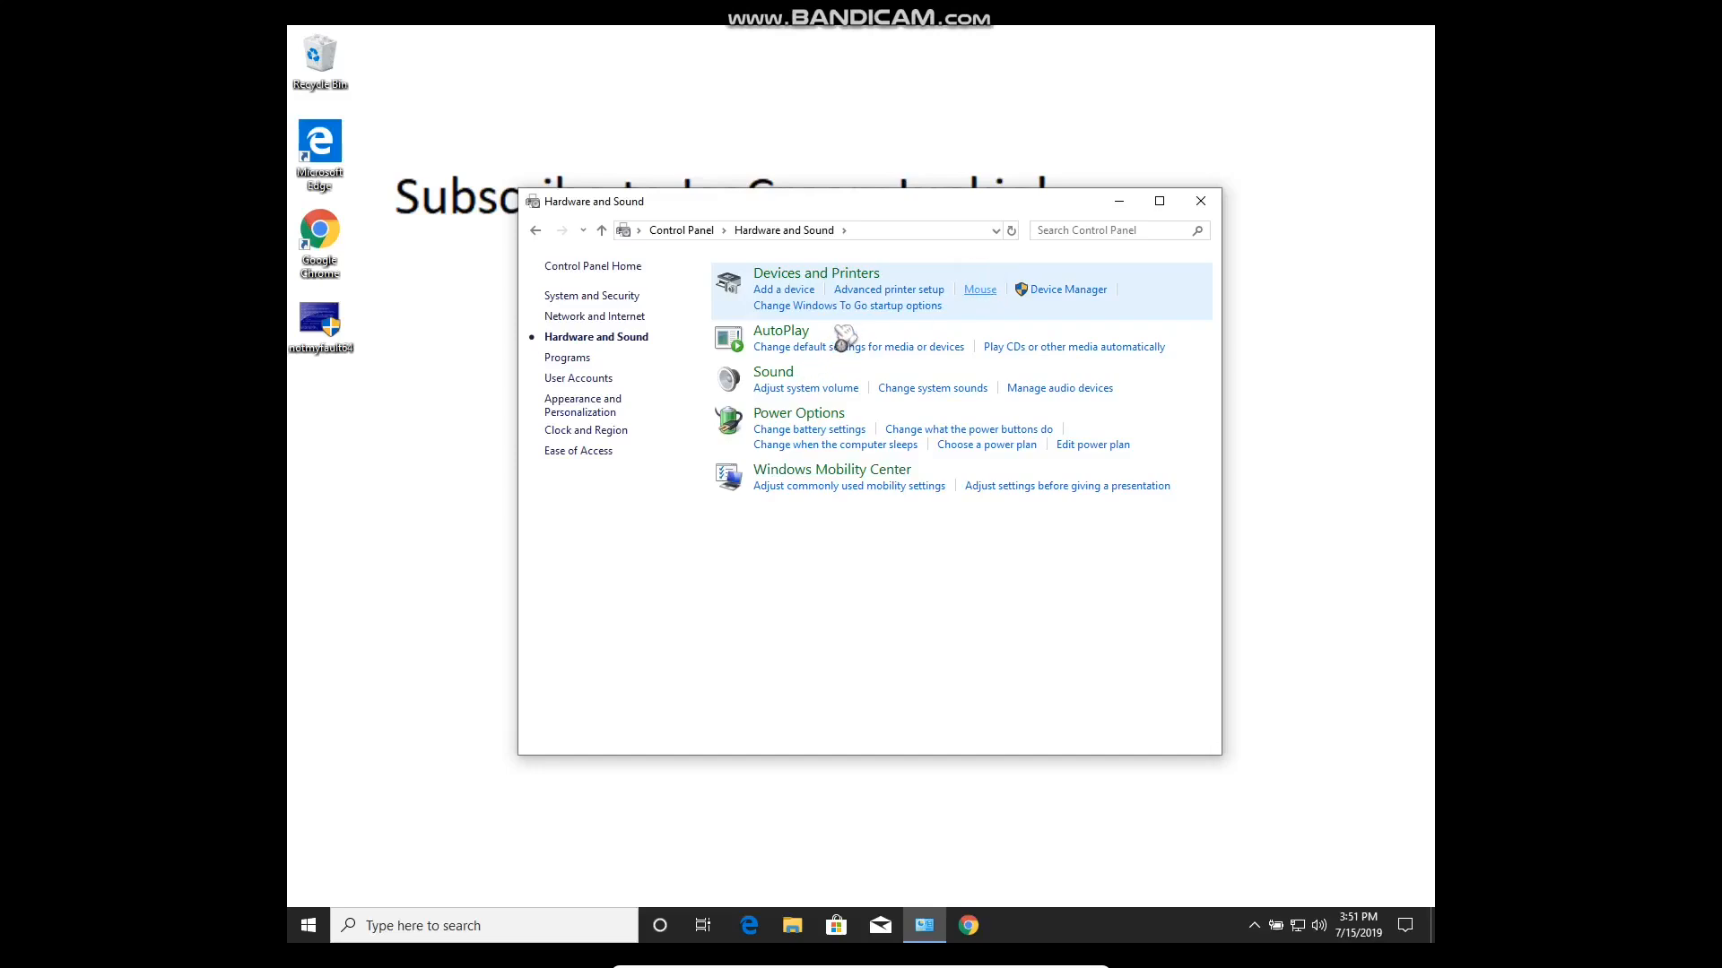
click(979, 289)
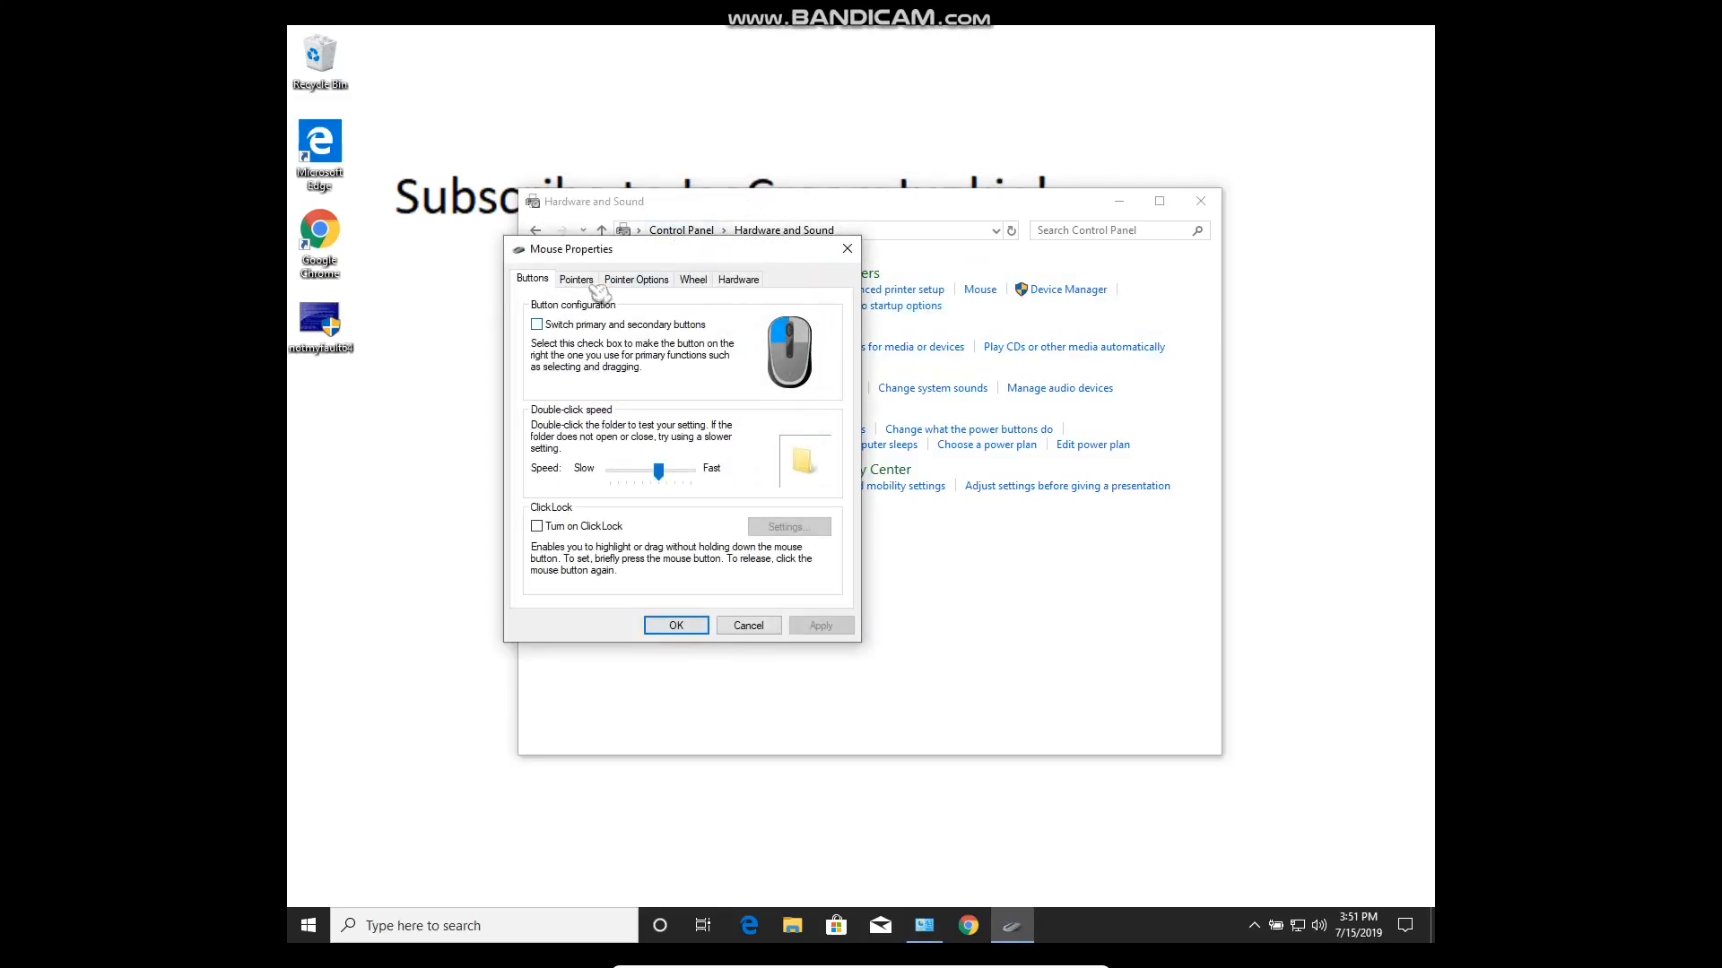
click(576, 280)
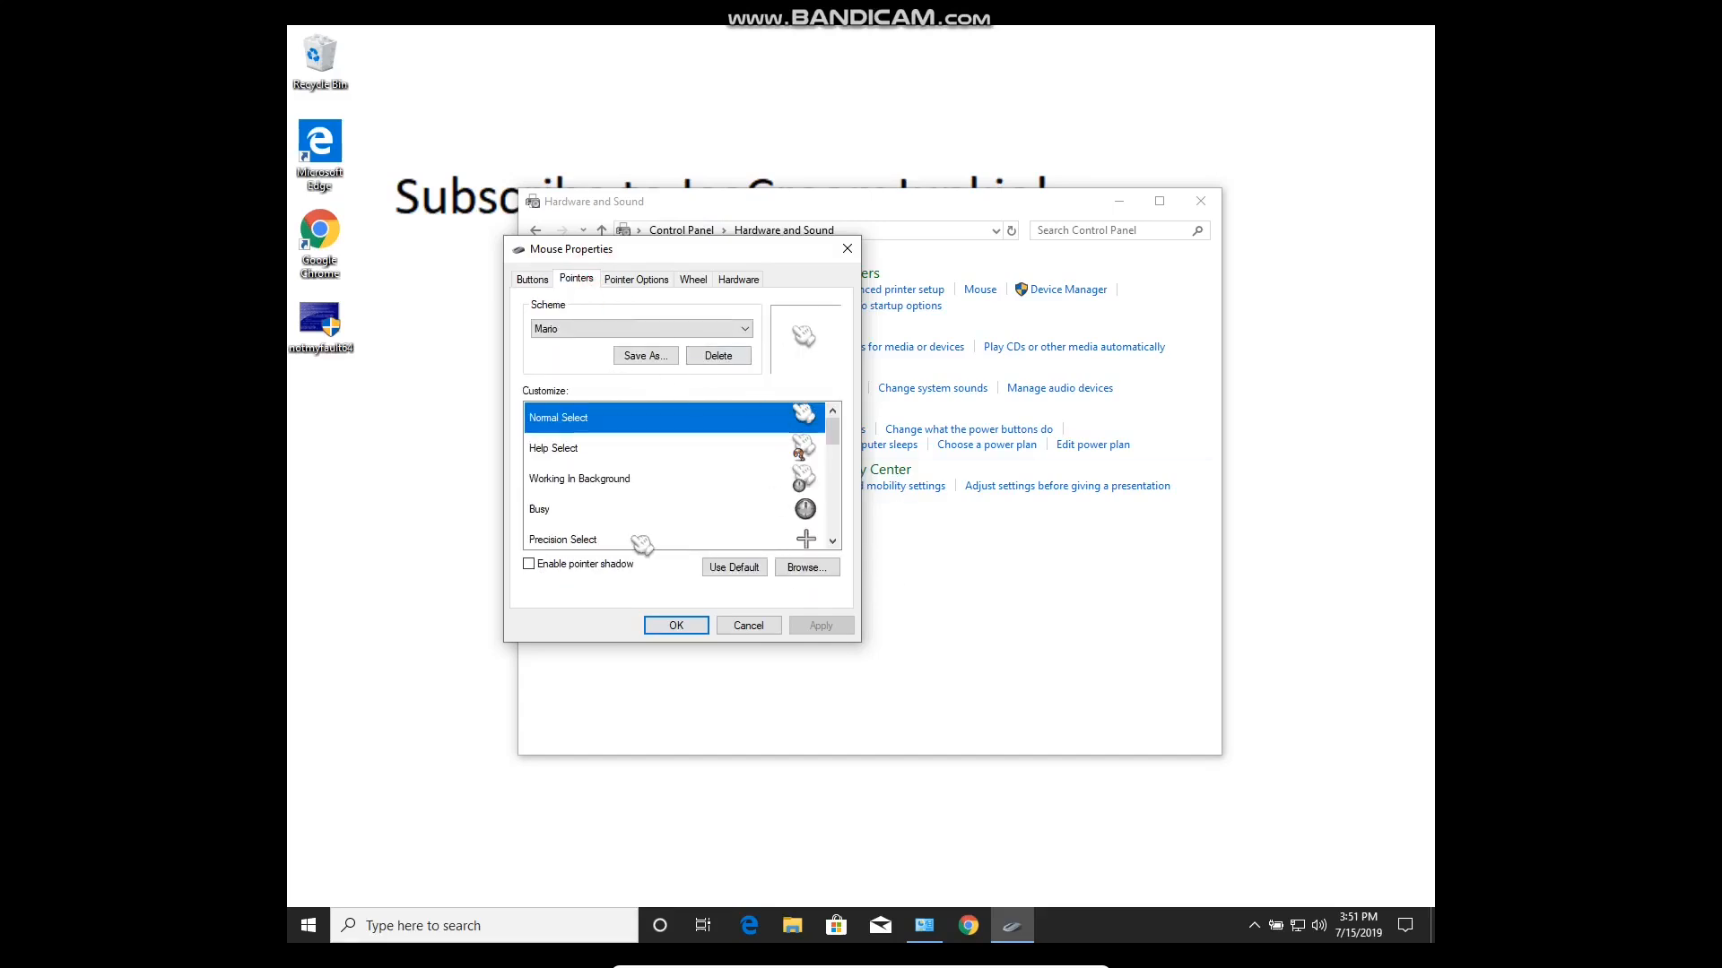
mouse_move(658, 471)
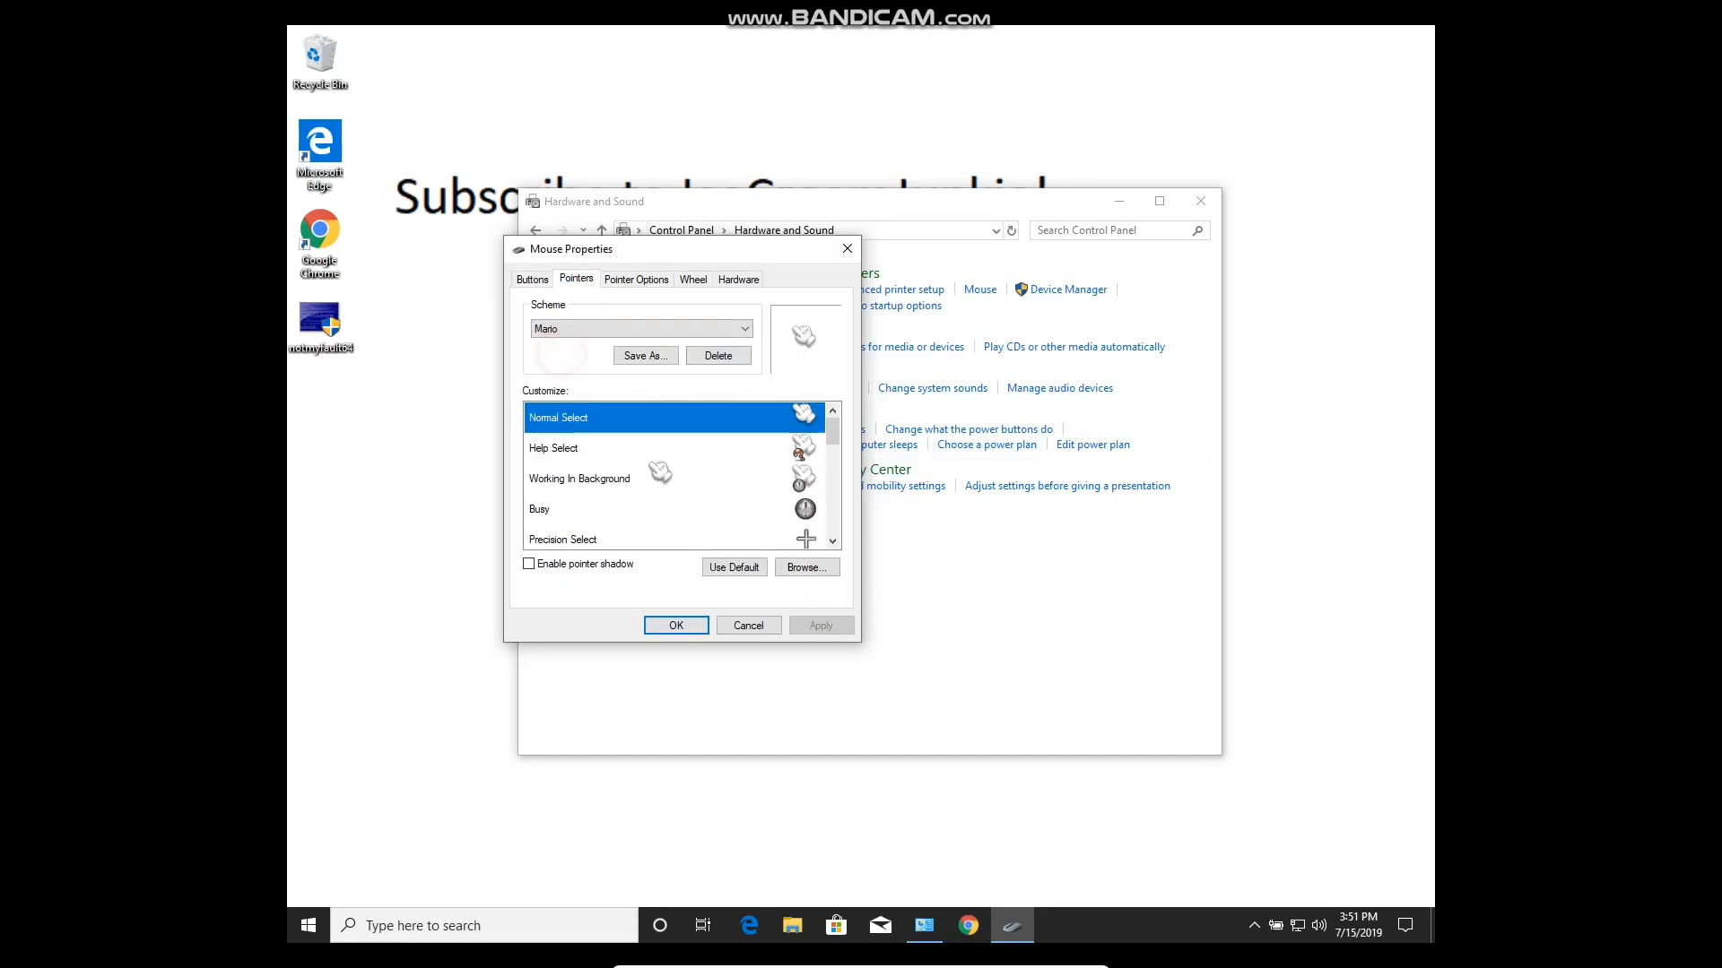